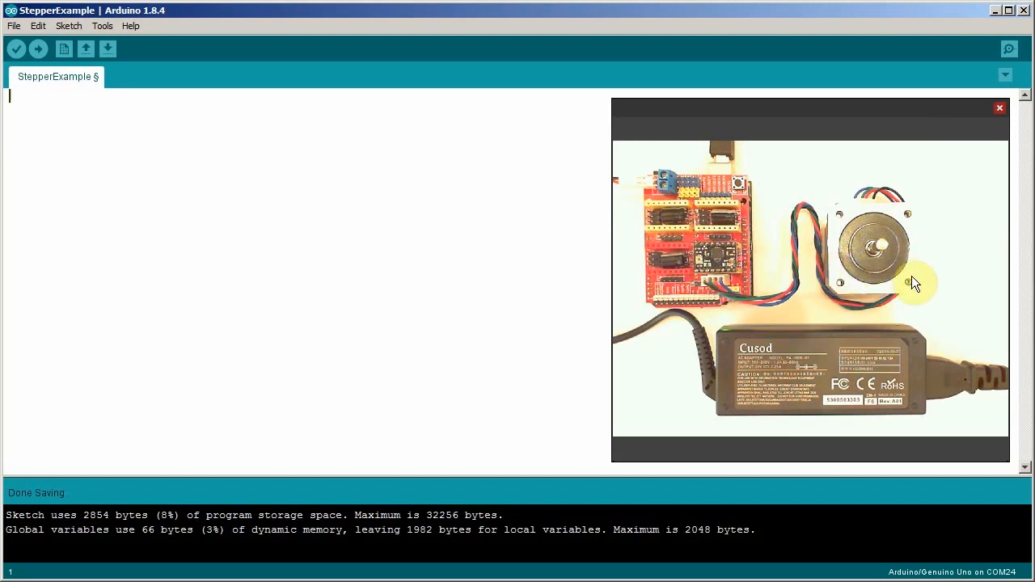
pyautogui.moveTo(764, 346)
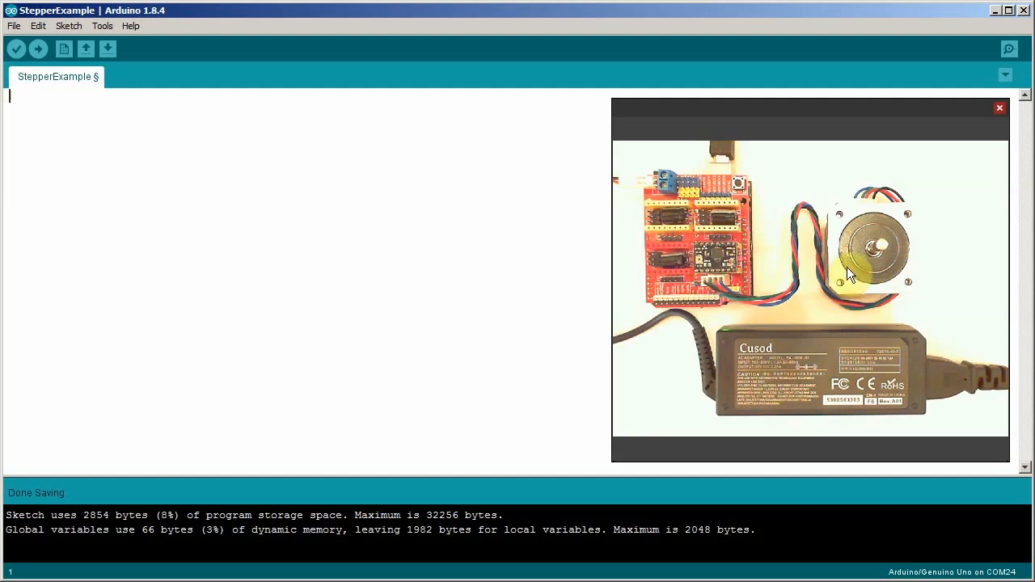
pyautogui.moveTo(838, 279)
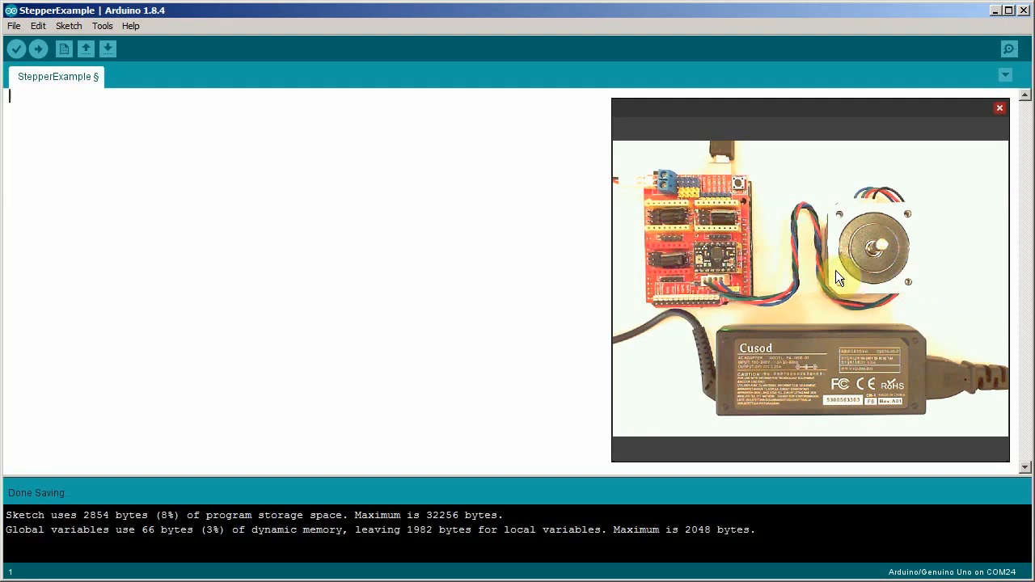
pyautogui.moveTo(719, 255)
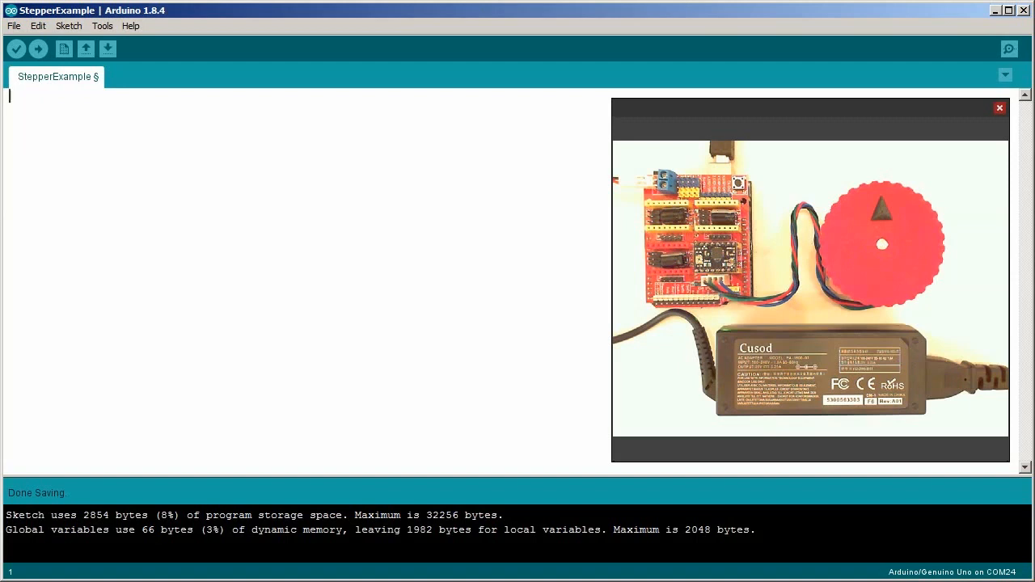
pyautogui.moveTo(266, 104)
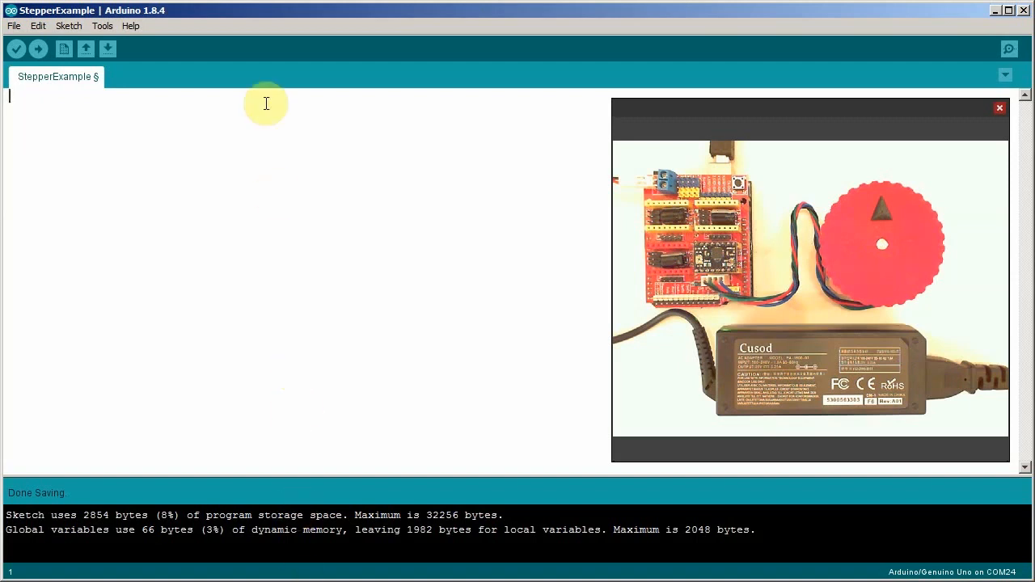
# - Filter the Library Manager for 'Speedy' and install the SpeedyStepper library
pyautogui.click(68, 25)
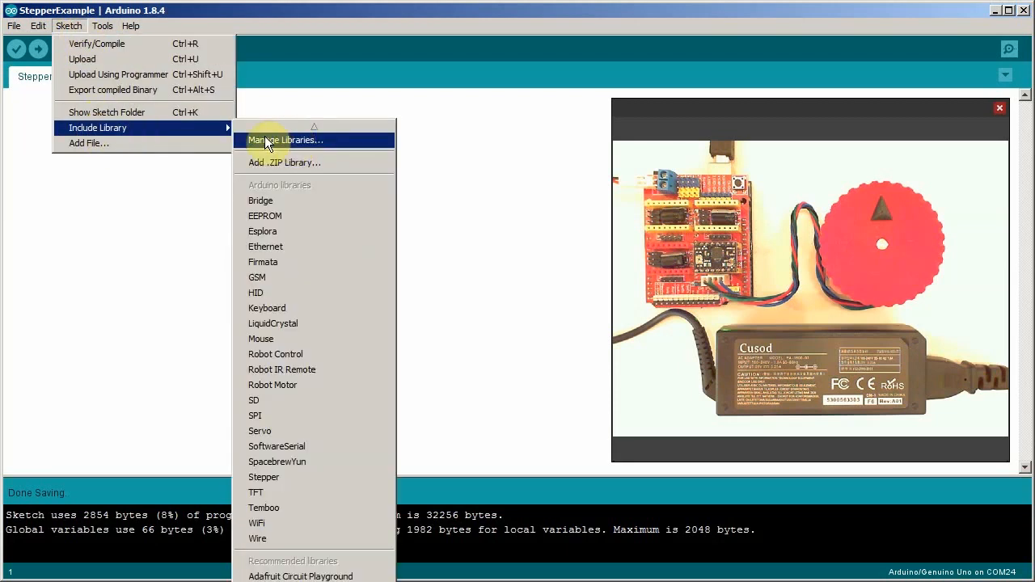
pyautogui.moveTo(553, 160)
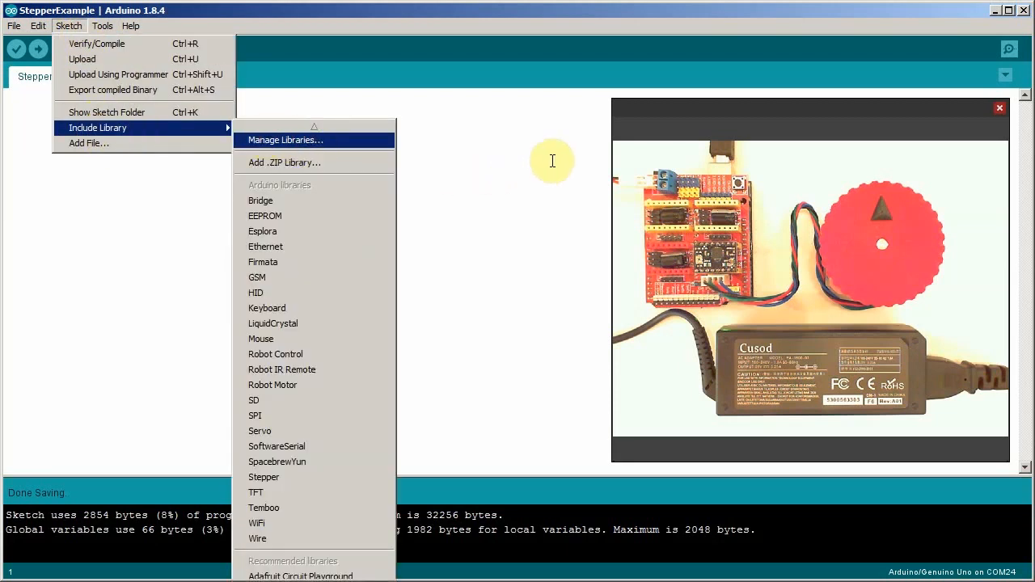
pyautogui.click(285, 140)
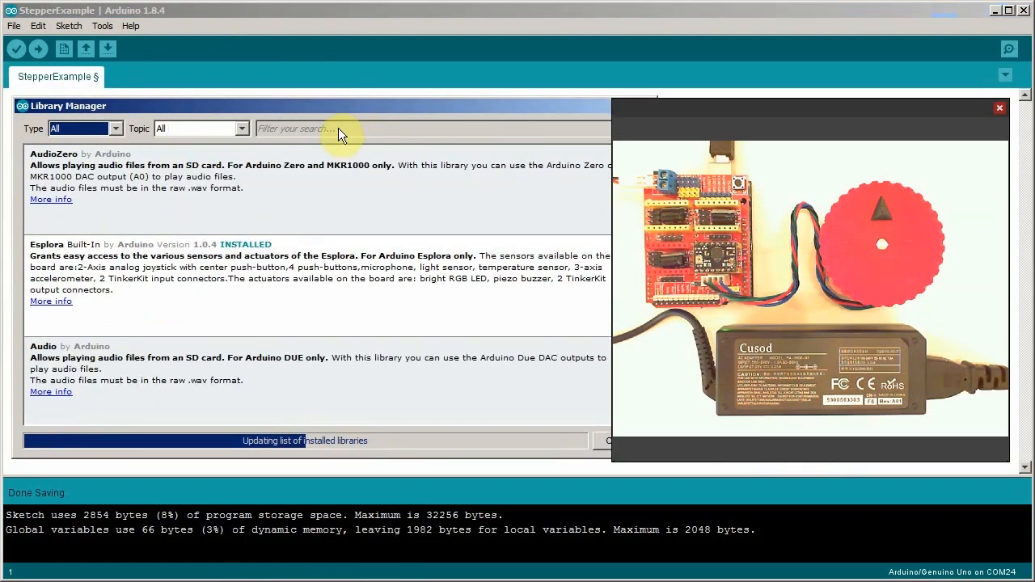
pyautogui.click(339, 129)
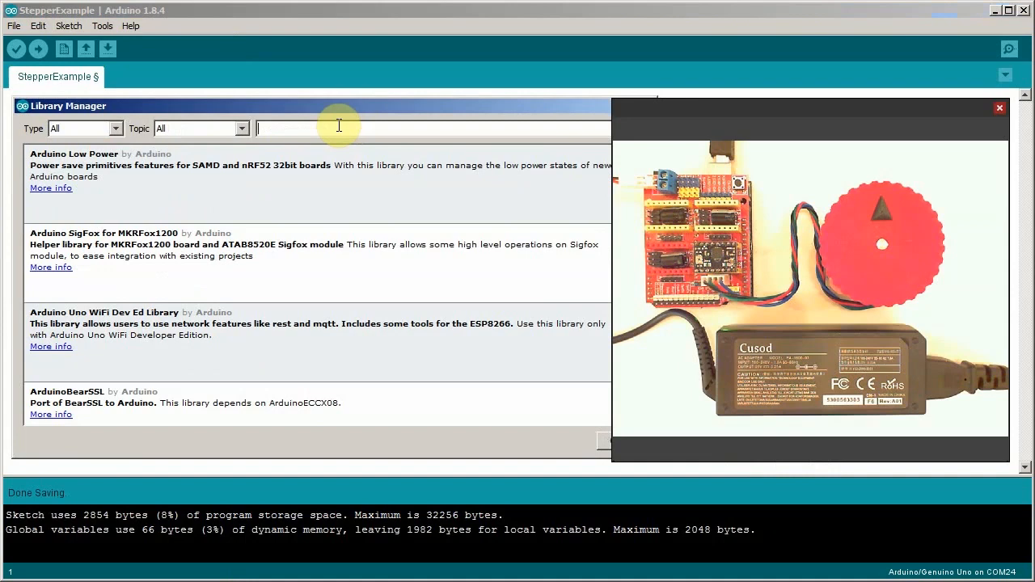
pyautogui.write('Speedy')
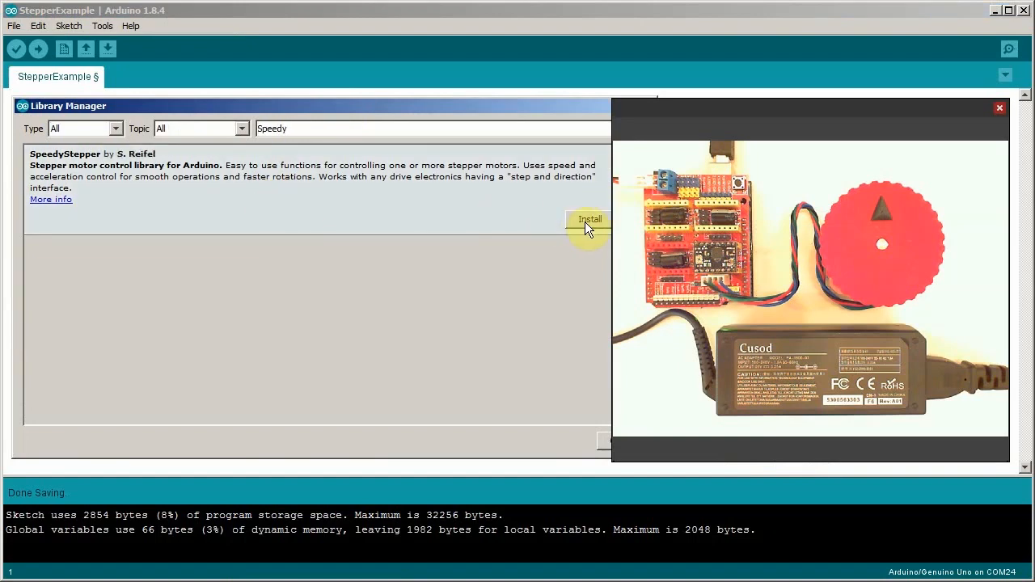
pyautogui.click(590, 219)
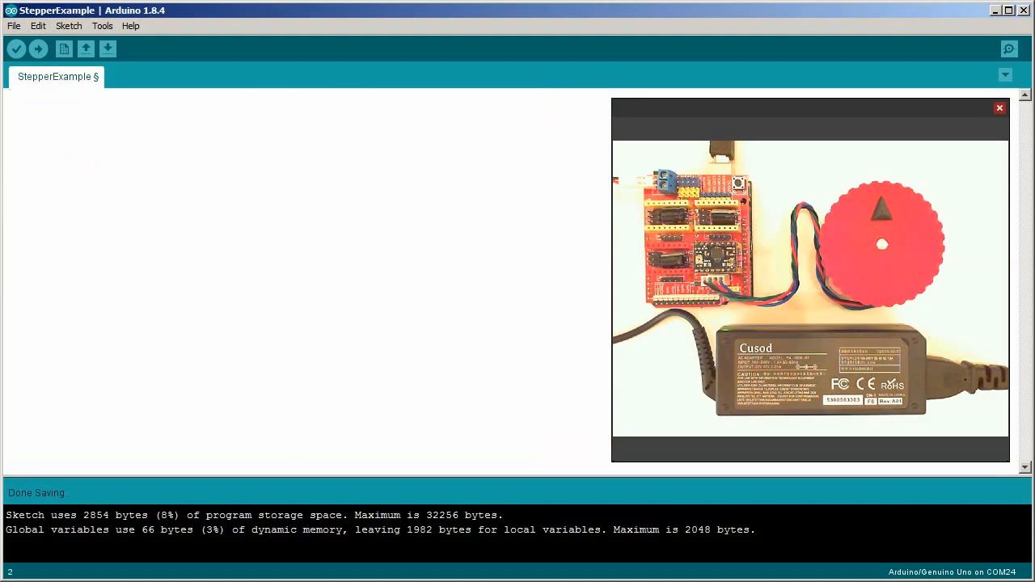
# - Add #include <SpeedyStepper.h> and constants MOTOR_STEP_PIN 3, MOTOR_DIRECTION_PIN 6, STEPPERS_ENABLE_PIN 8
pyautogui.write('#include <SpeedyStepper.h>')
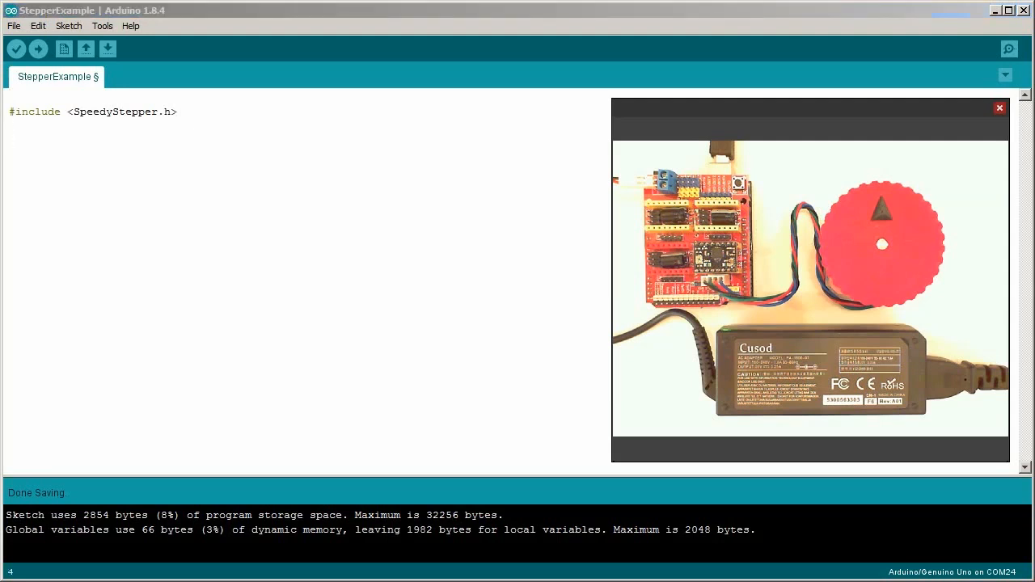
pyautogui.write('const int MOTOR_STEP_PIN = 3;')
pyautogui.write('const int STEPPERS_ENABLE_PIN = 8;')
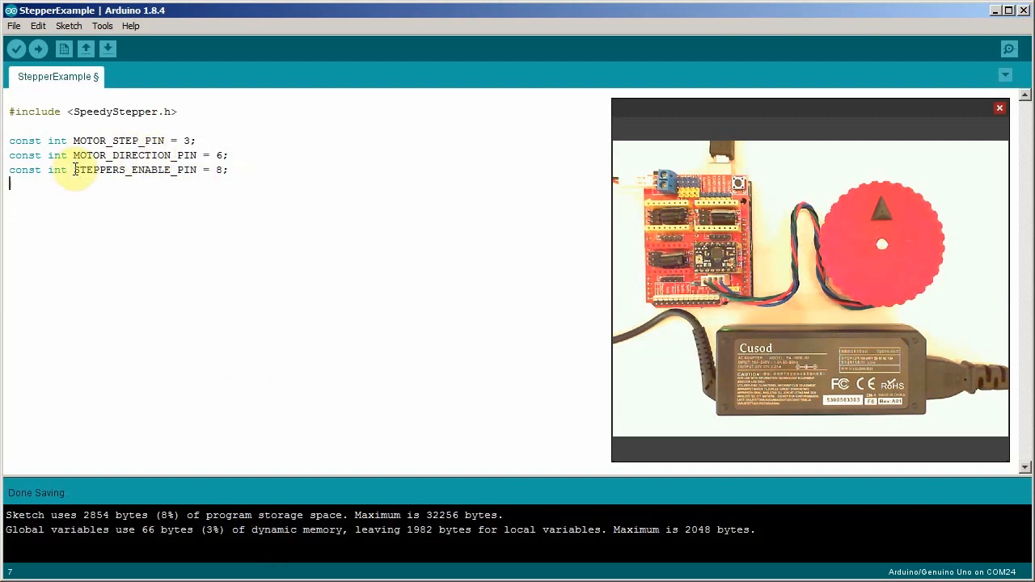
pyautogui.doubleClick(135, 170)
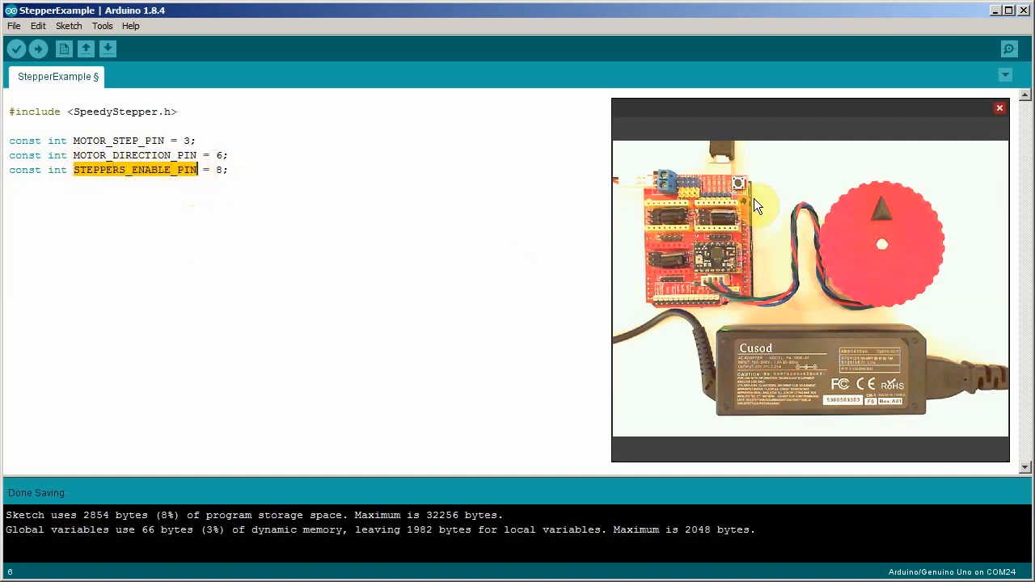
pyautogui.moveTo(732, 227)
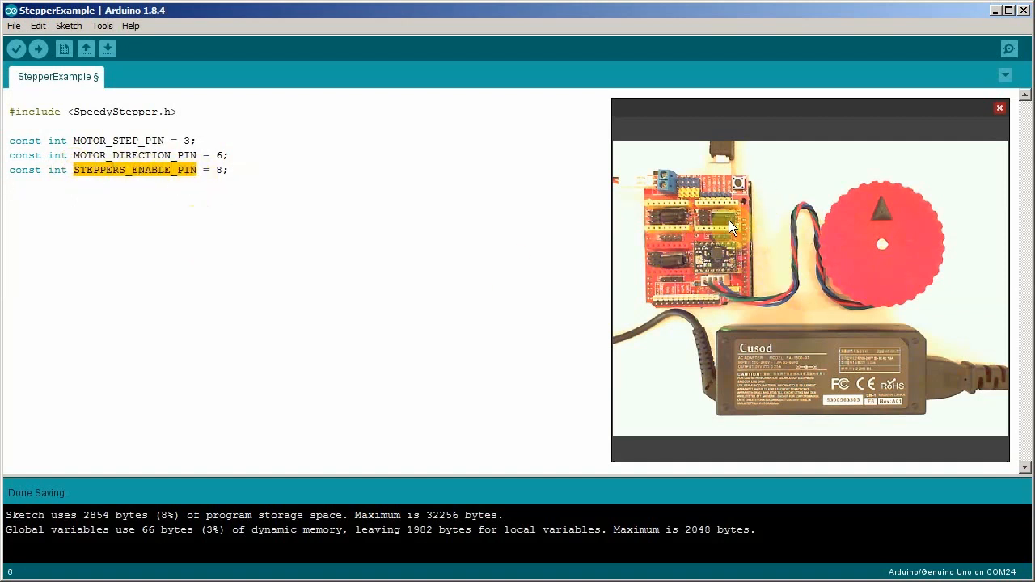
pyautogui.moveTo(720, 222)
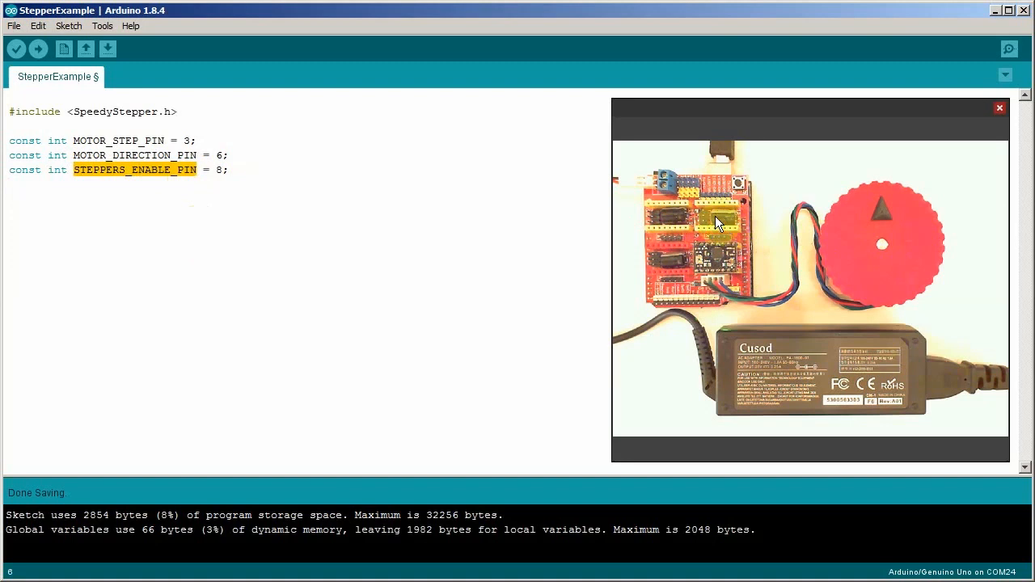
pyautogui.moveTo(710, 229)
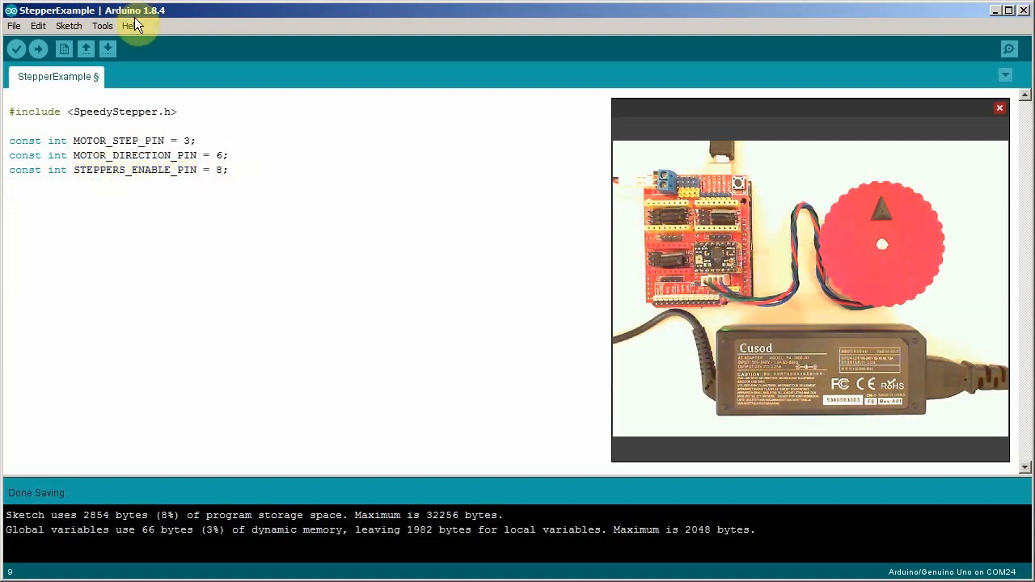
# - Type 'SpeedyStepper stepper;' below the pin constants and select the extra declaration line
pyautogui.click(12, 200)
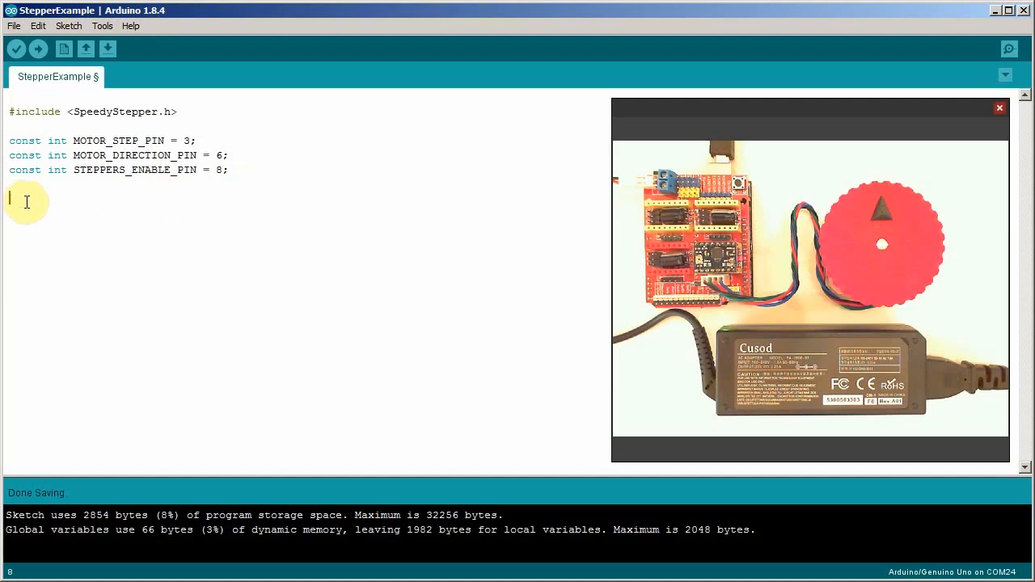
pyautogui.write('SpeedyStepper stepper;')
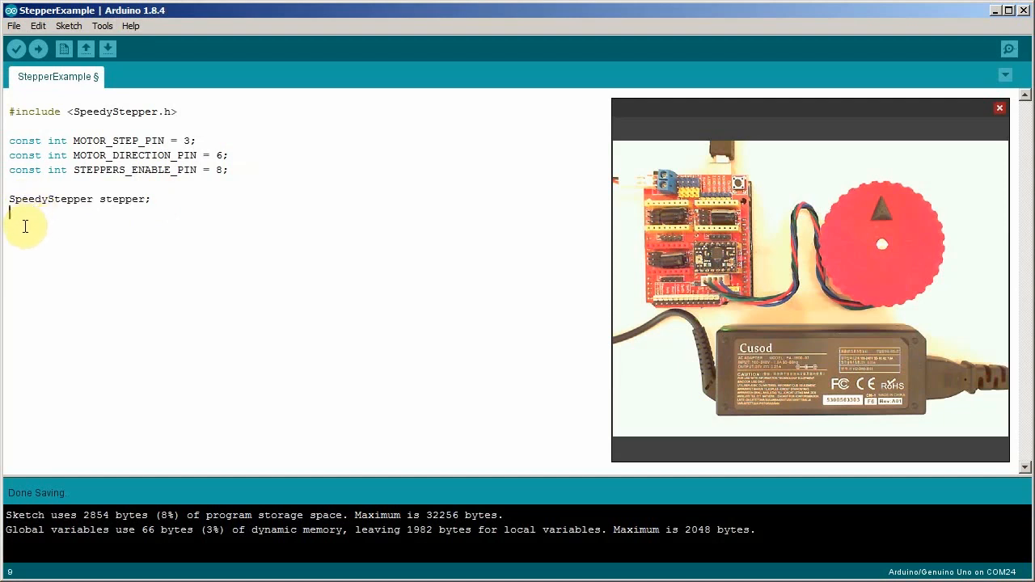
pyautogui.write('SpeedyStepper stepper;')
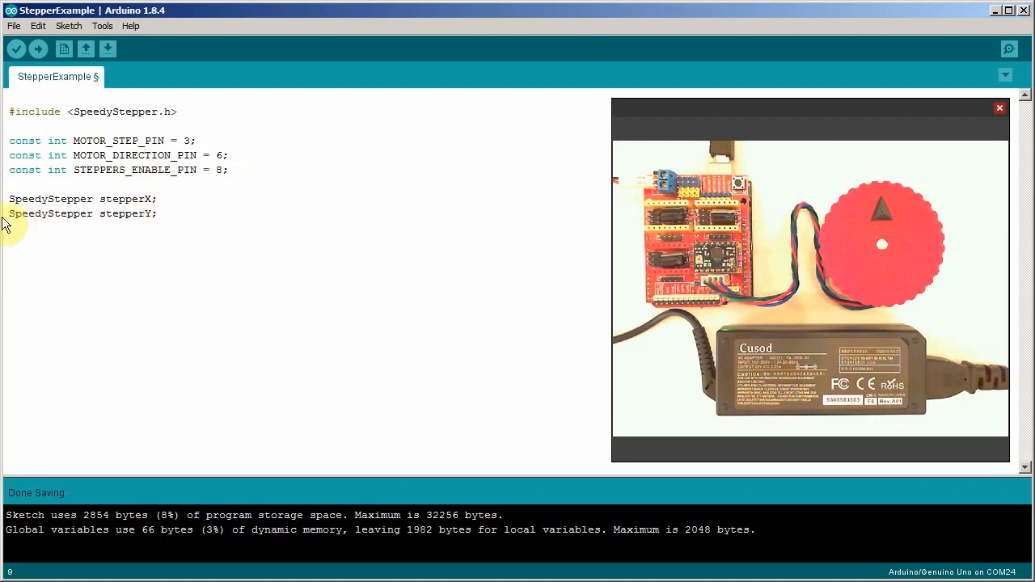
pyautogui.tripleClick(80, 212)
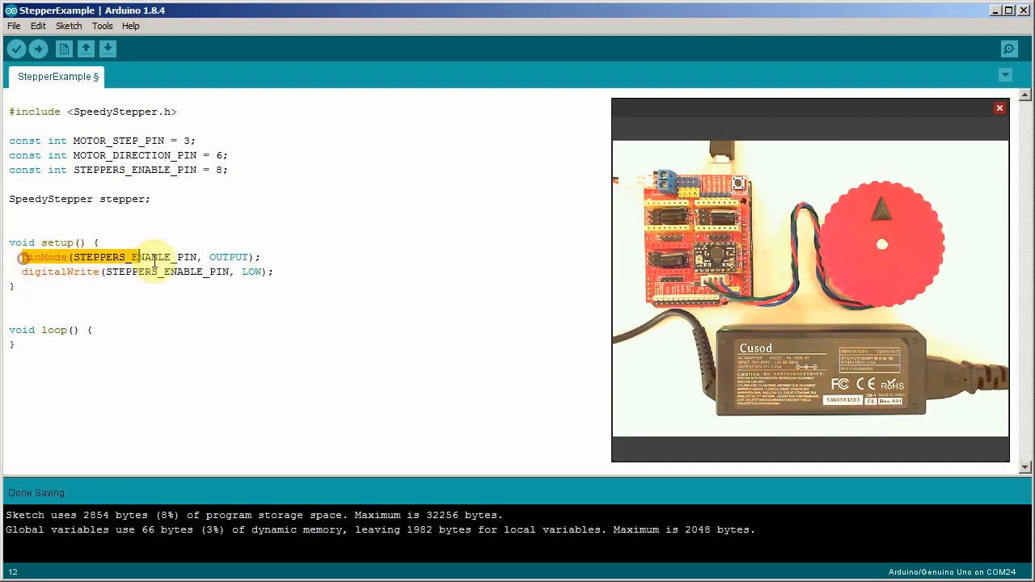
# - Add stepper.connectToPins(MOTOR_STEP_PIN, MOTOR_DIRECTION_PIN); inside setup()
pyautogui.click(114, 272)
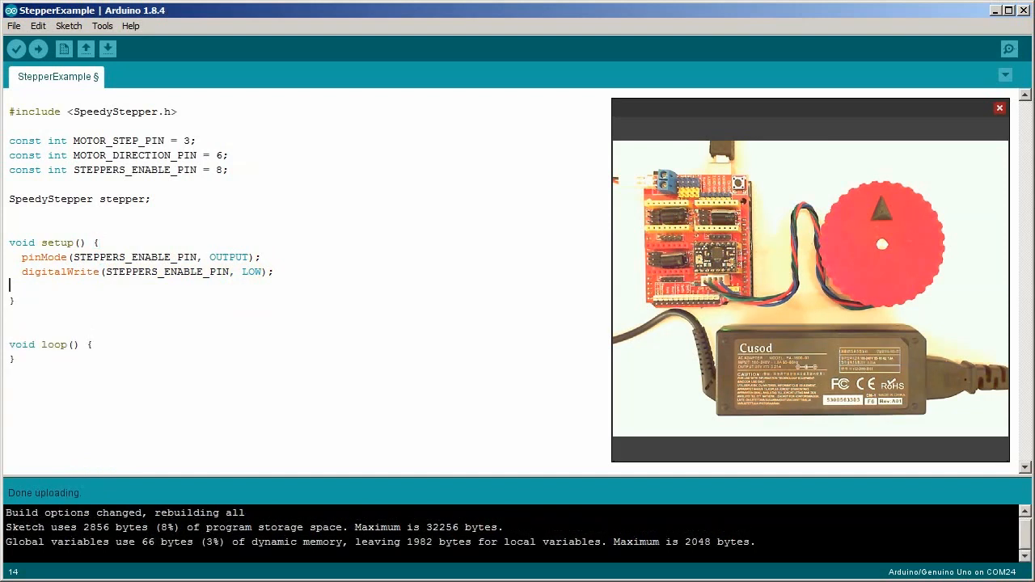
pyautogui.write('stepper.connectToPins(MOTOR_STEP_PIN, MOTOR_DIRECTION_PIN);')
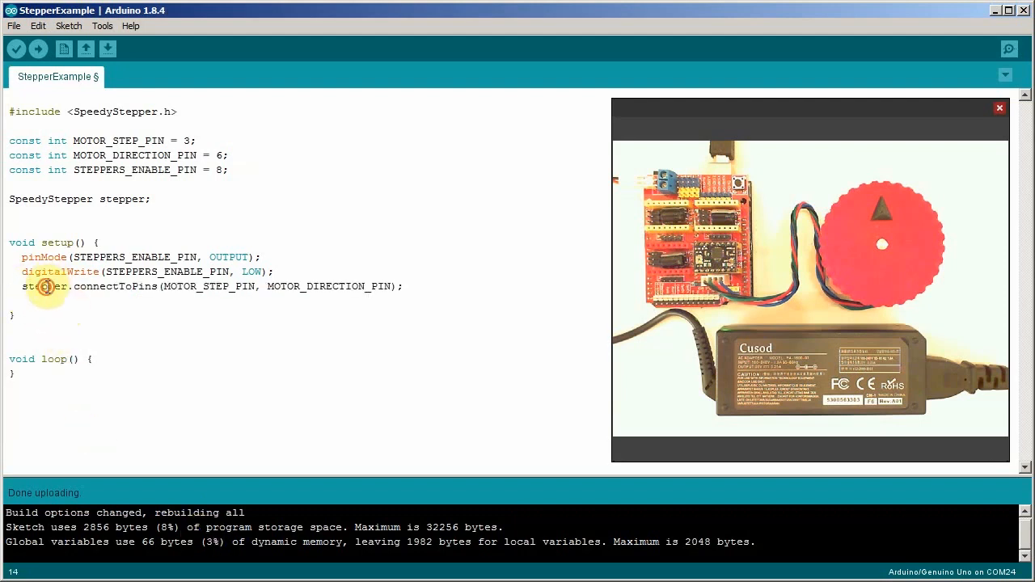
pyautogui.doubleClick(122, 199)
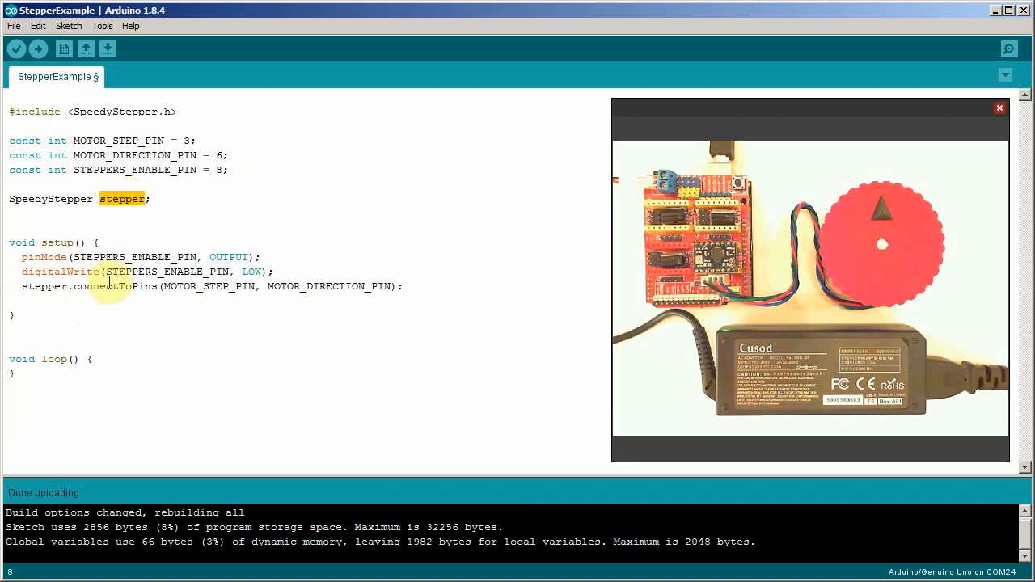
pyautogui.doubleClick(209, 286)
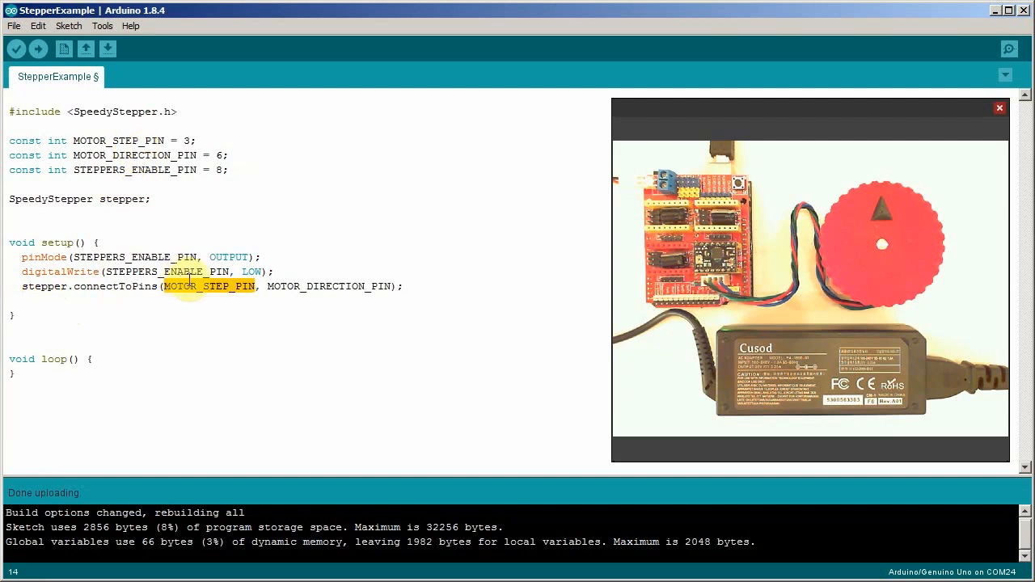
pyautogui.moveTo(267, 449)
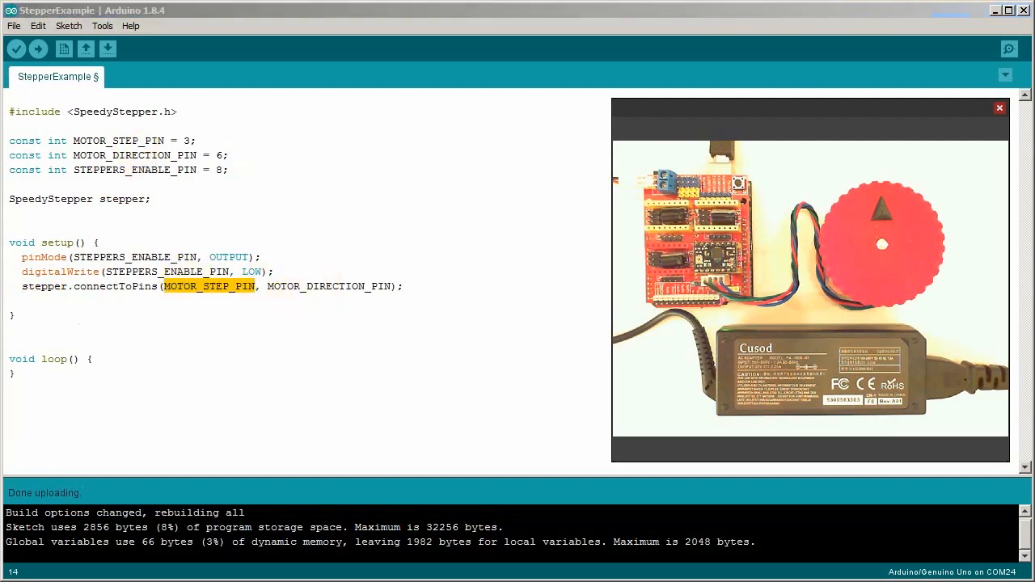
# - Add setSpeedInStepsPerSecond(200) and setAccelerationInStepsPerSecondPerSecond(200) calls inside loop()
pyautogui.click(12, 373)
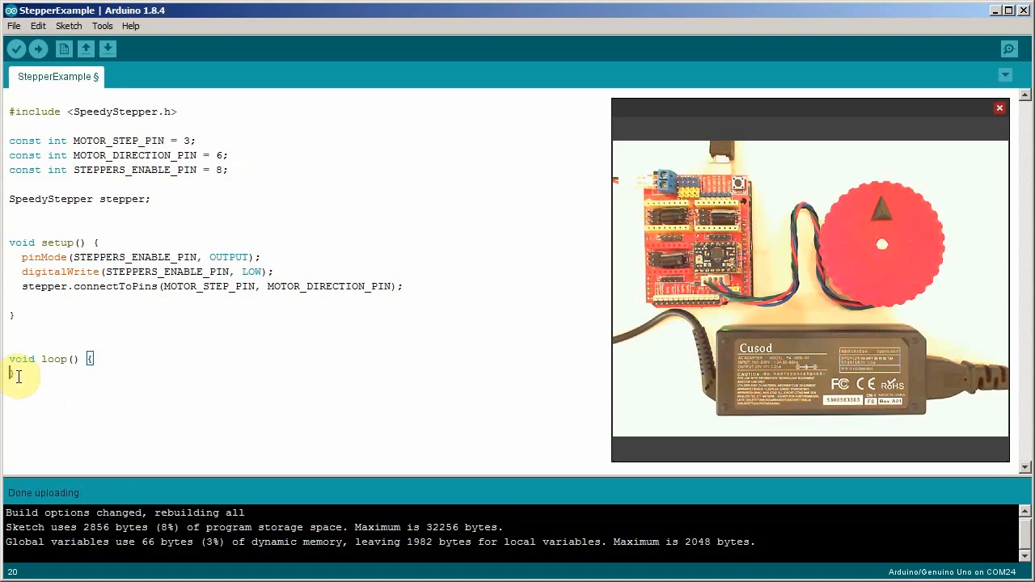
pyautogui.write('stepper.setSpeedInStepsPerSecond(200);')
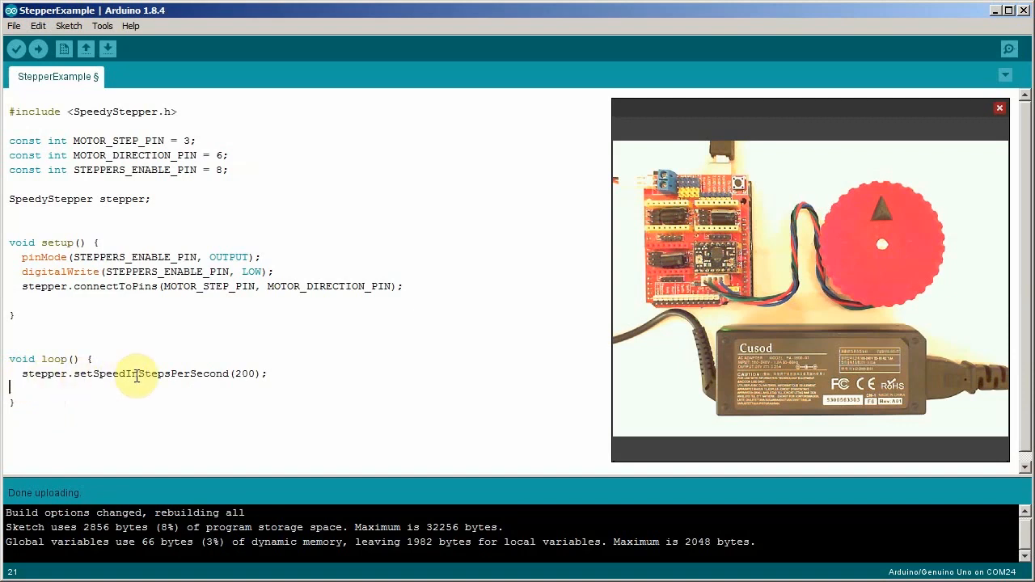
pyautogui.doubleClick(151, 373)
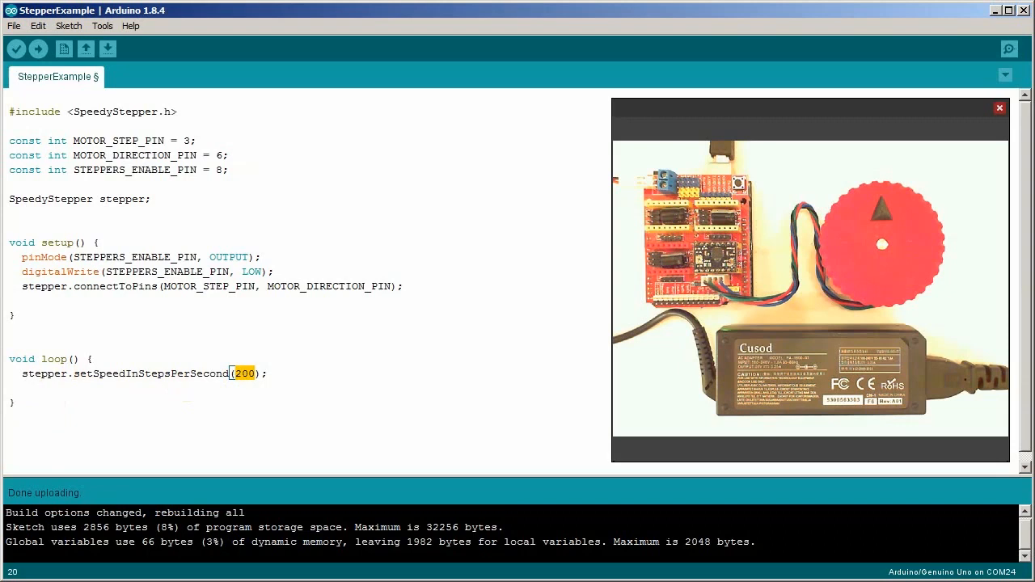
pyautogui.write('stepper.setAccelerationInStepsPerSecondPerSecond(200);')
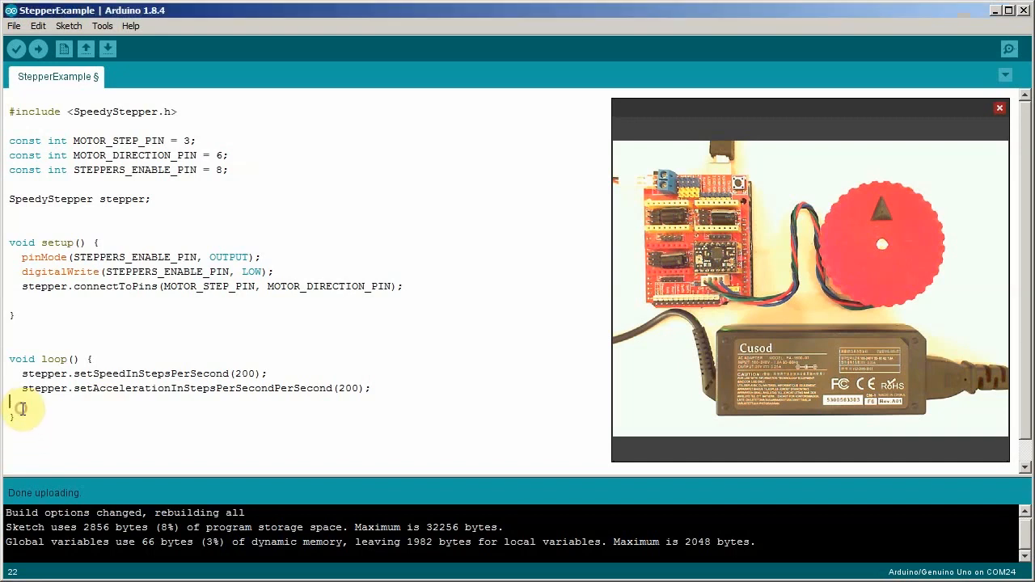
# - Add stepper.moveRelativeInSteps(200); followed by an empty while(true) loop
pyautogui.write('stepper.moveRelativeInSteps(200);')
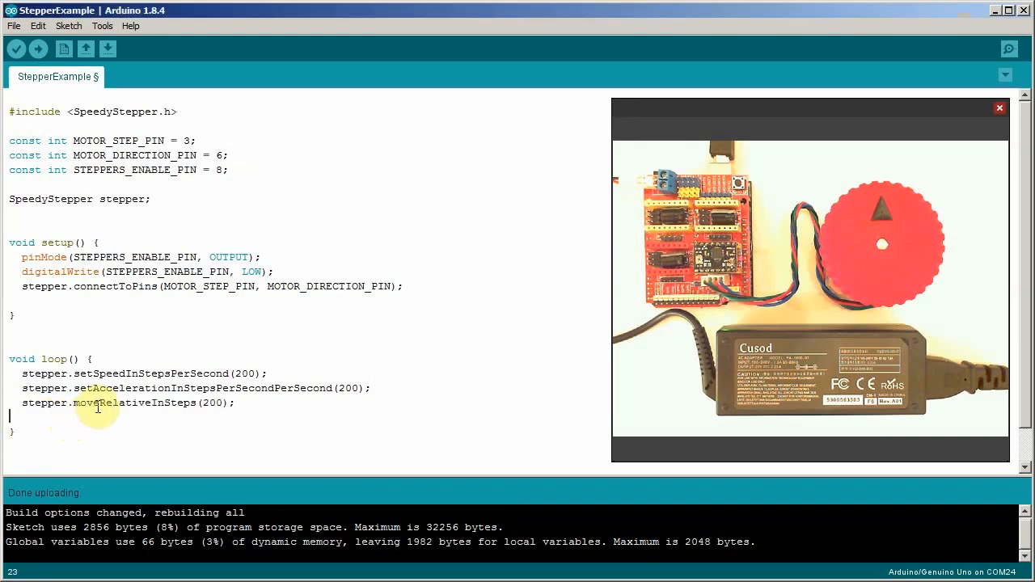
pyautogui.moveTo(210, 401)
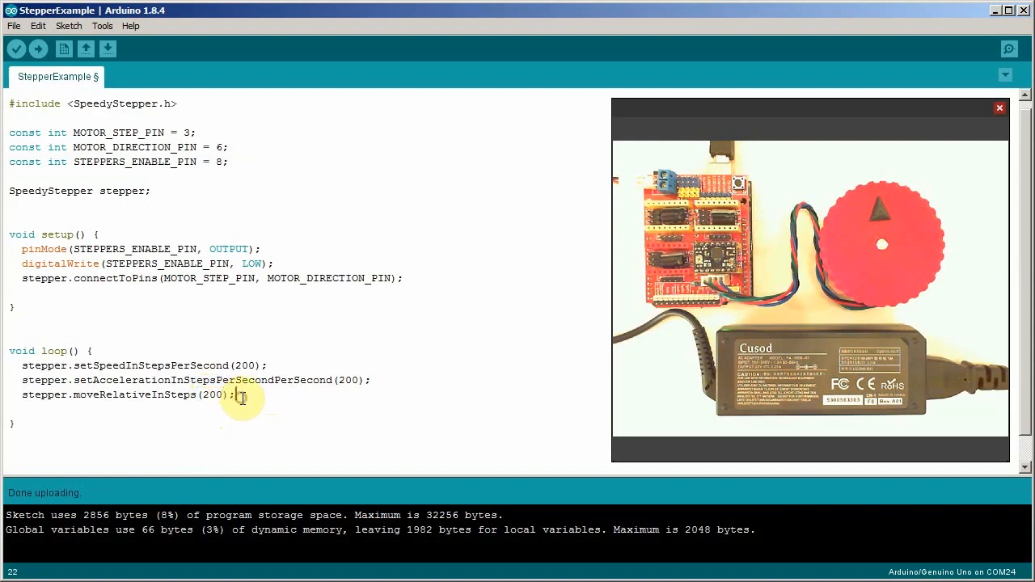
pyautogui.write('wh')
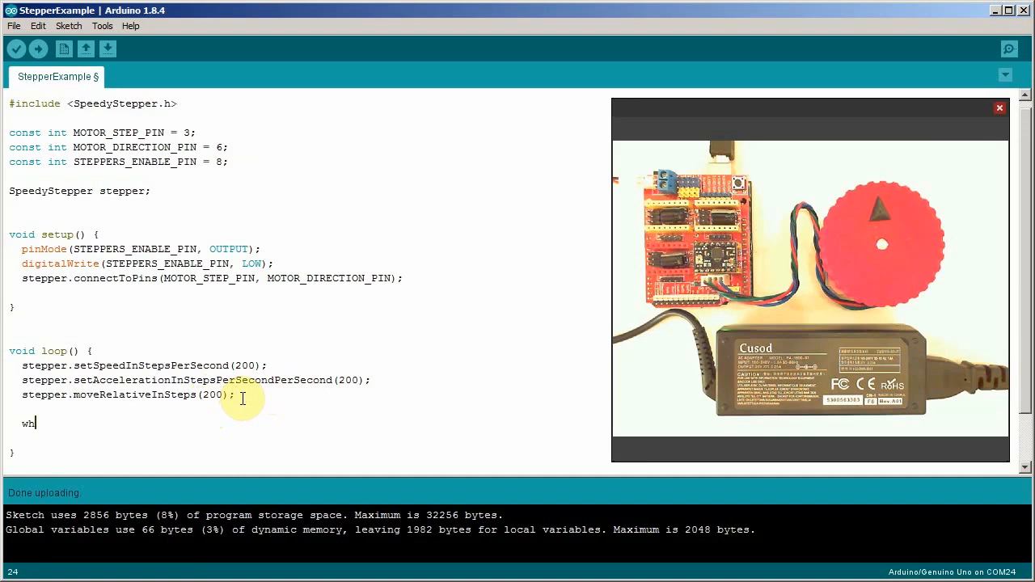
pyautogui.write('ile(true')
pyautogui.write(';')
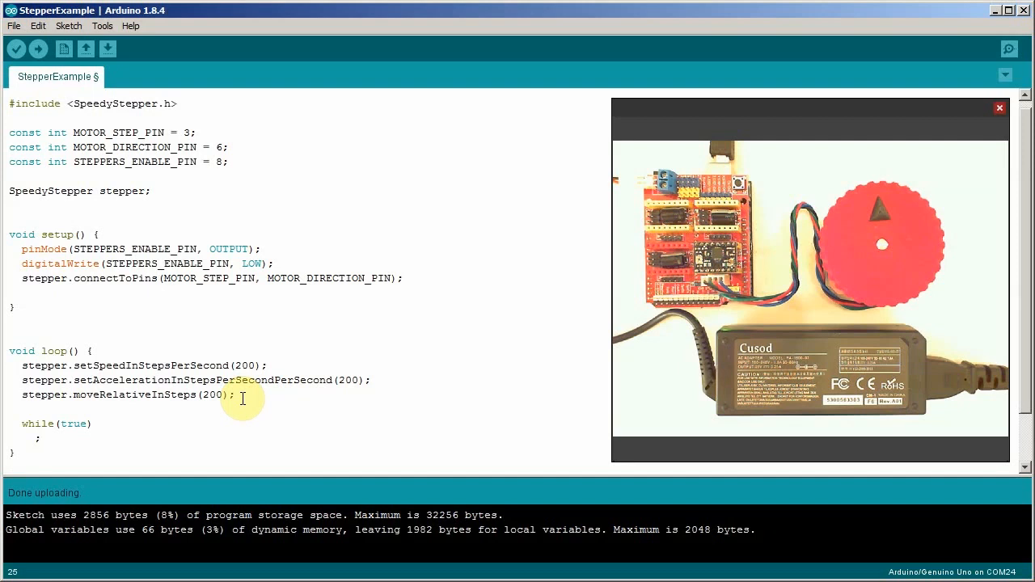
# - Change the moveRelativeInSteps argument from 200 to 200 * 3
pyautogui.click(38, 49)
pyautogui.write(' * 3')
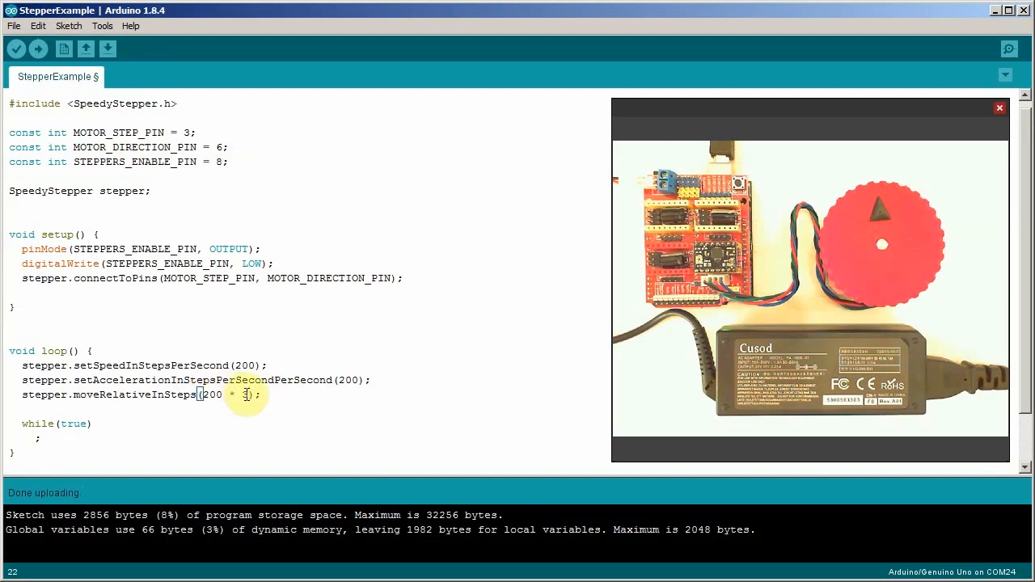
# - Set speed 800, acceleration 1000 and steps 200 * 10, then upload
pyautogui.doubleClick(249, 366)
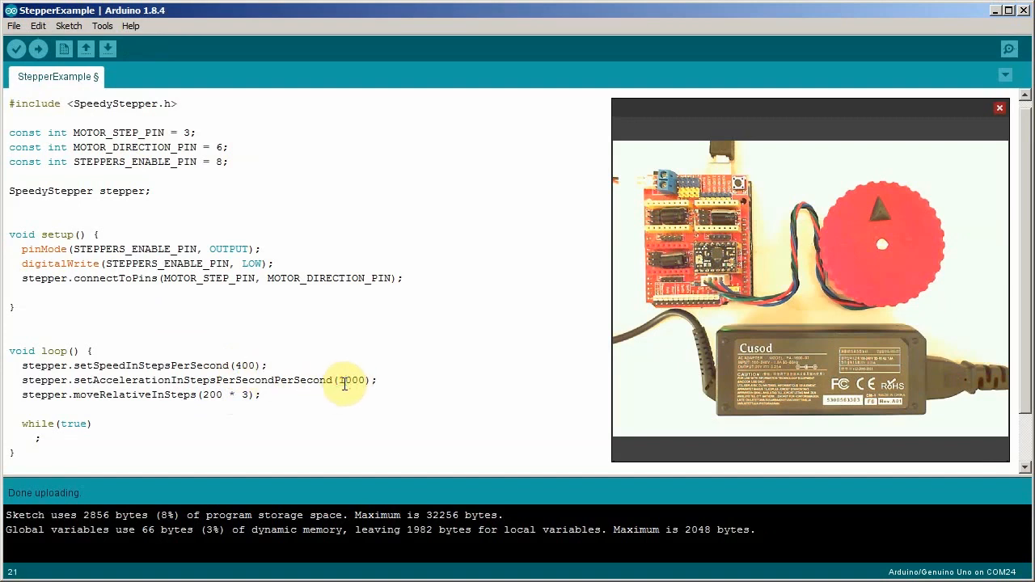
pyautogui.click(37, 49)
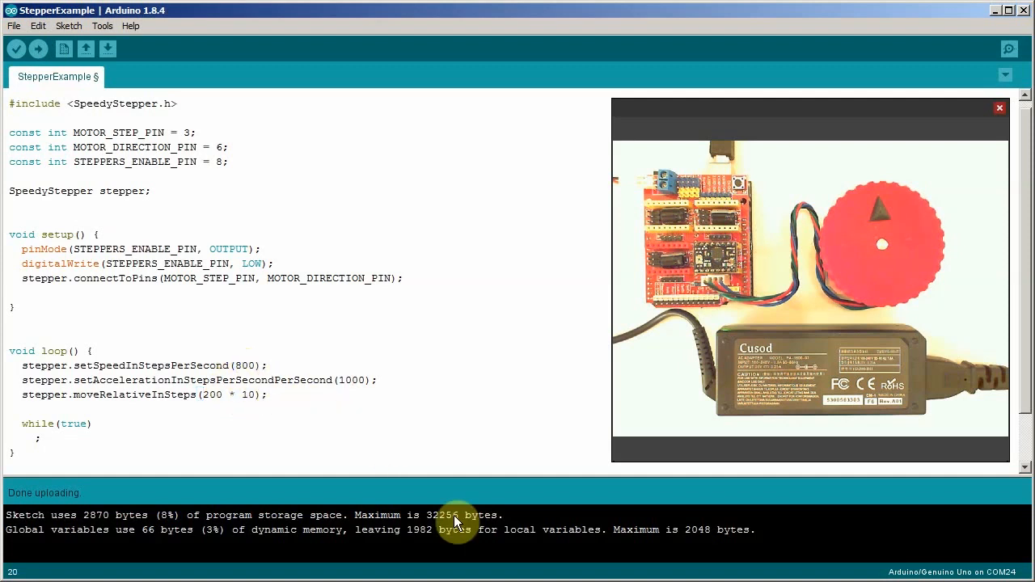
pyautogui.click(37, 49)
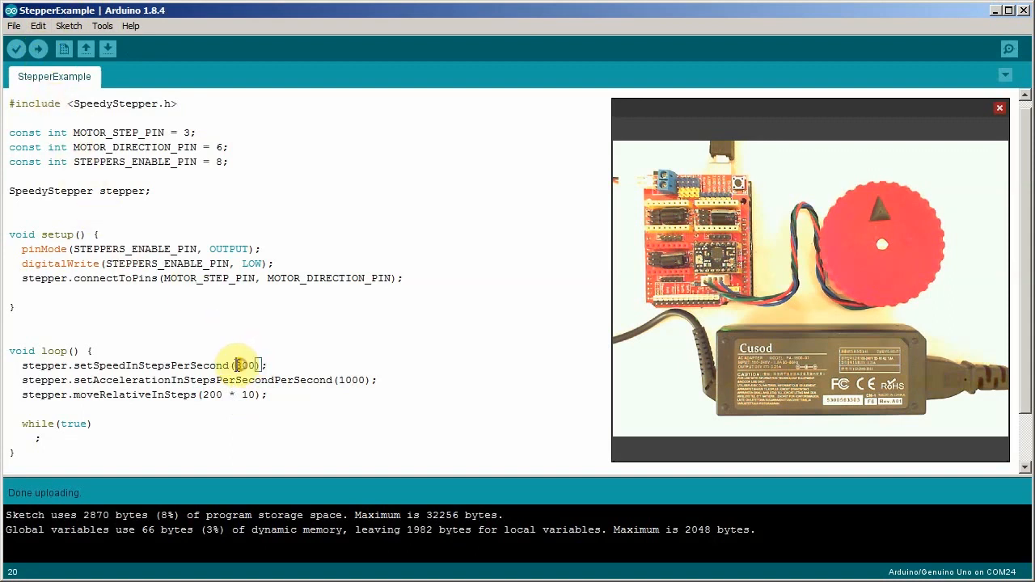
# - Change both the speed and acceleration arguments to 1600 and upload
pyautogui.write('1600')
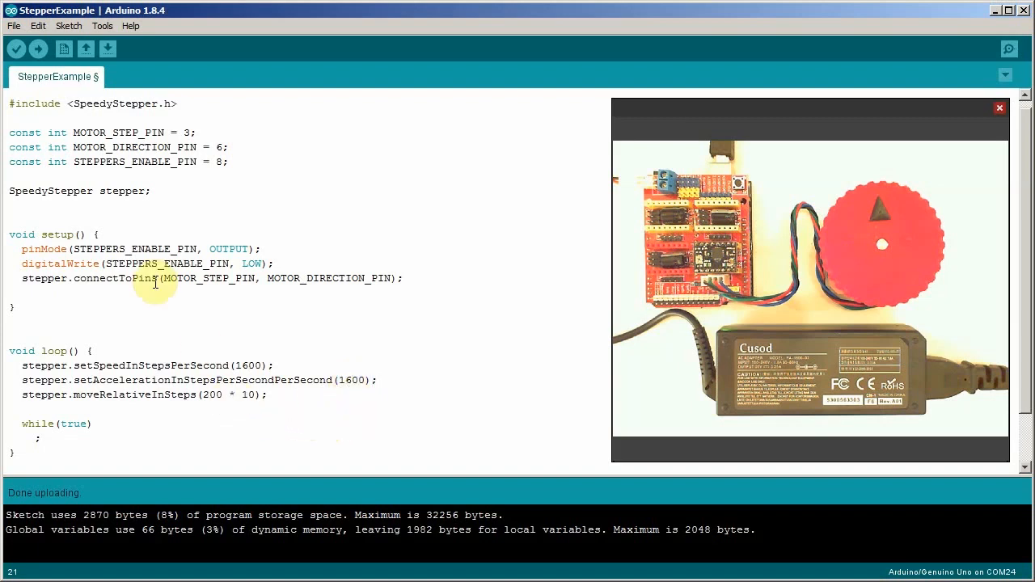
pyautogui.moveTo(38, 49)
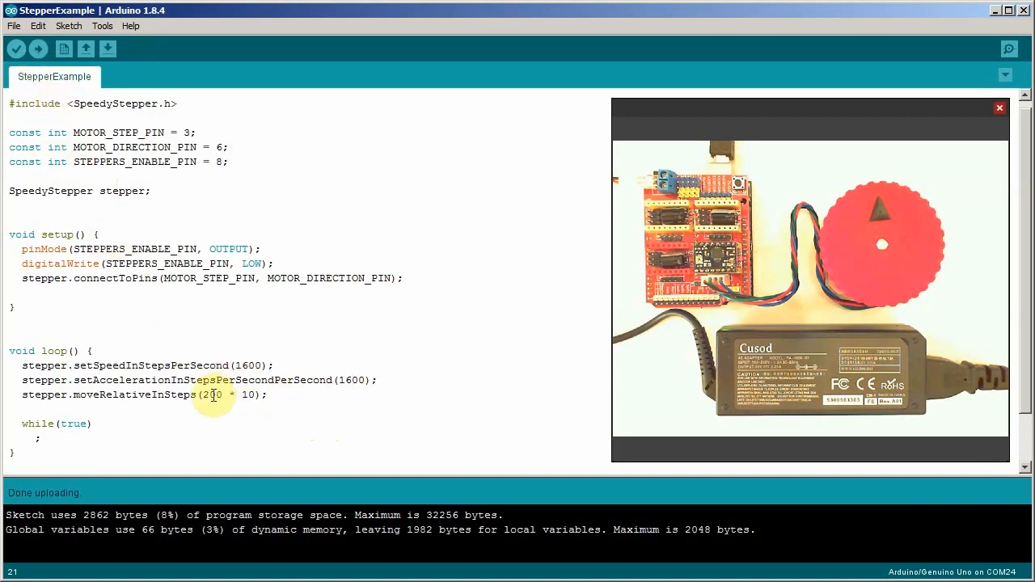
# - Replace 200 * 10 with 100, paste the move line four more times, and upload
pyautogui.moveTo(199, 395); pyautogui.dragTo(257, 395)
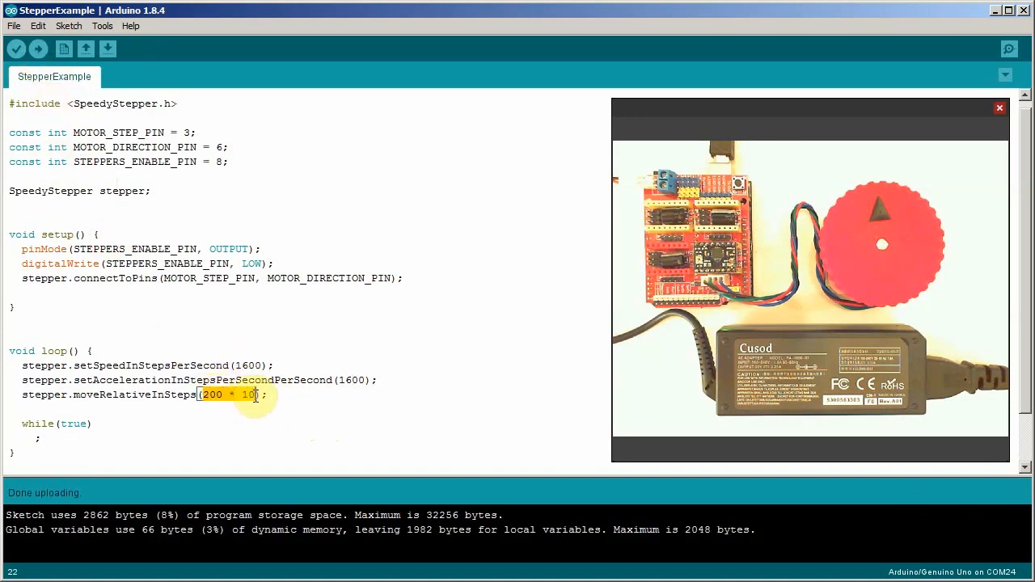
pyautogui.write('100')
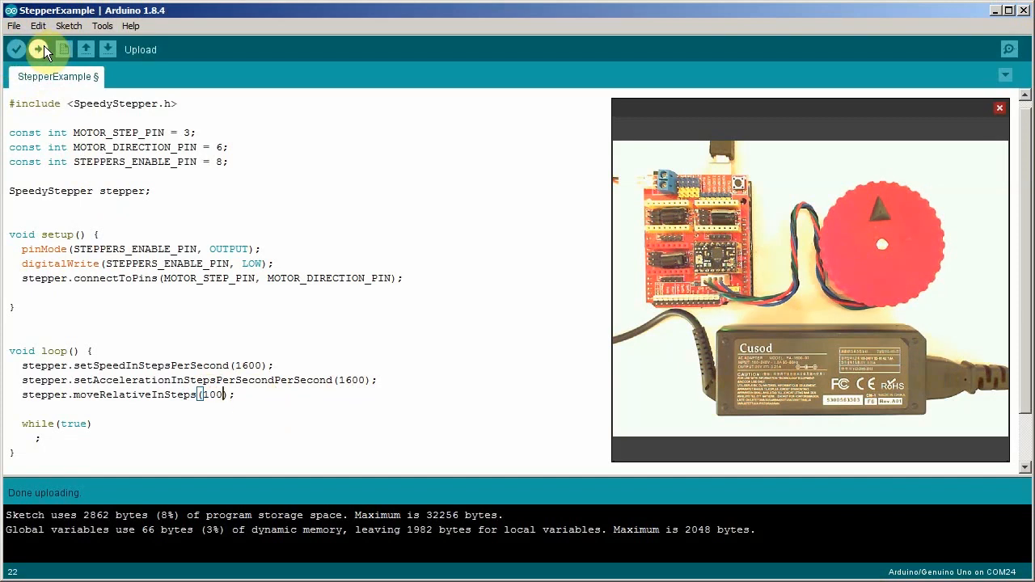
pyautogui.click(38, 50)
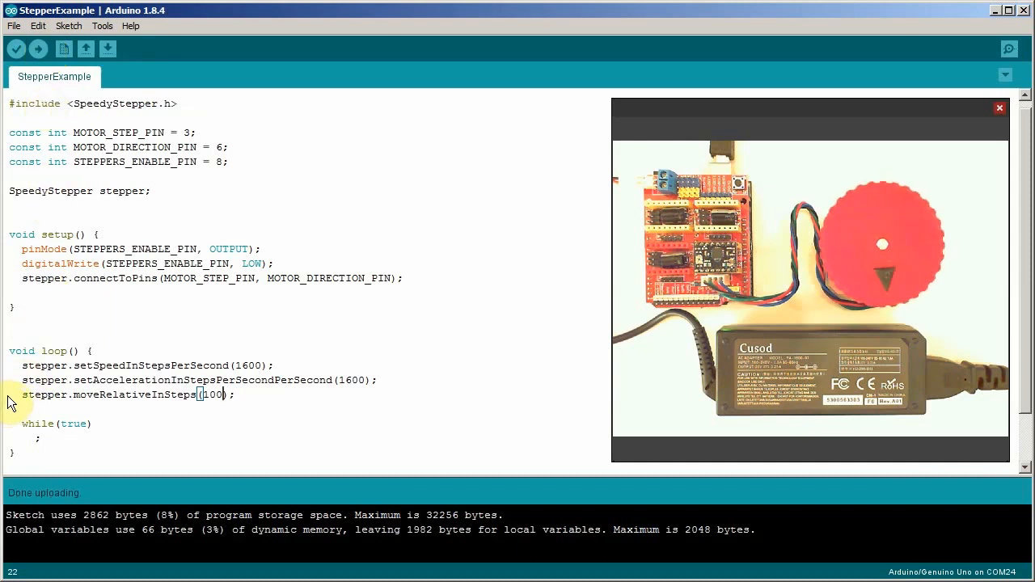
pyautogui.tripleClick(121, 394)
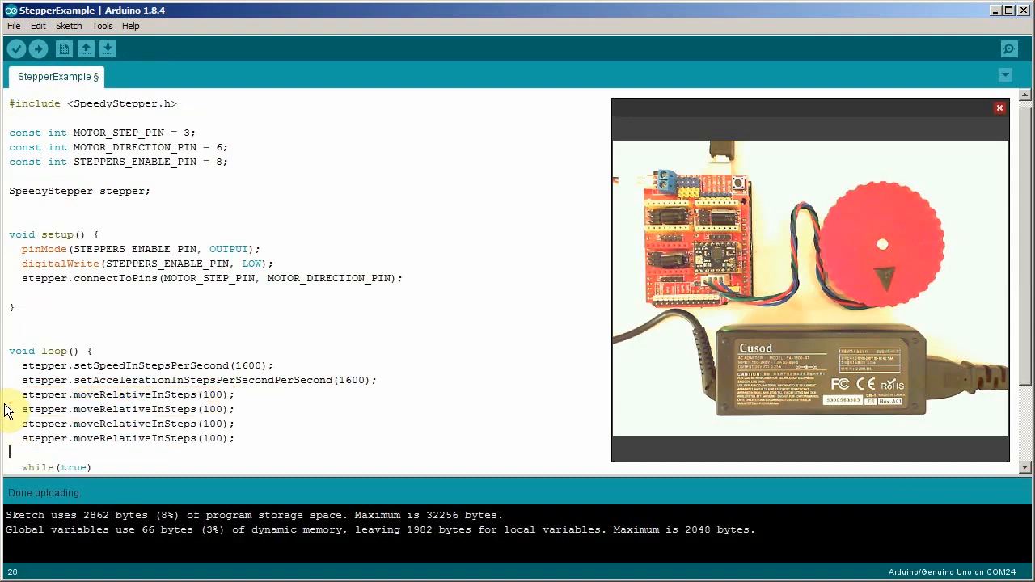
pyautogui.click(38, 49)
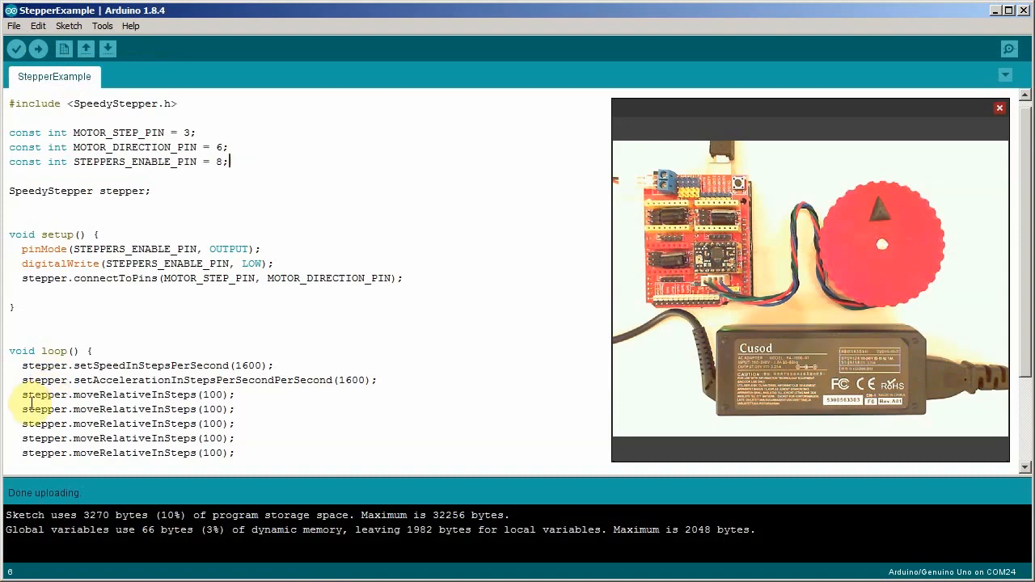
# - Delete the extra move lines, leaving one 100-step move at speed 10, and upload
pyautogui.moveTo(22, 408); pyautogui.dragTo(233, 453)
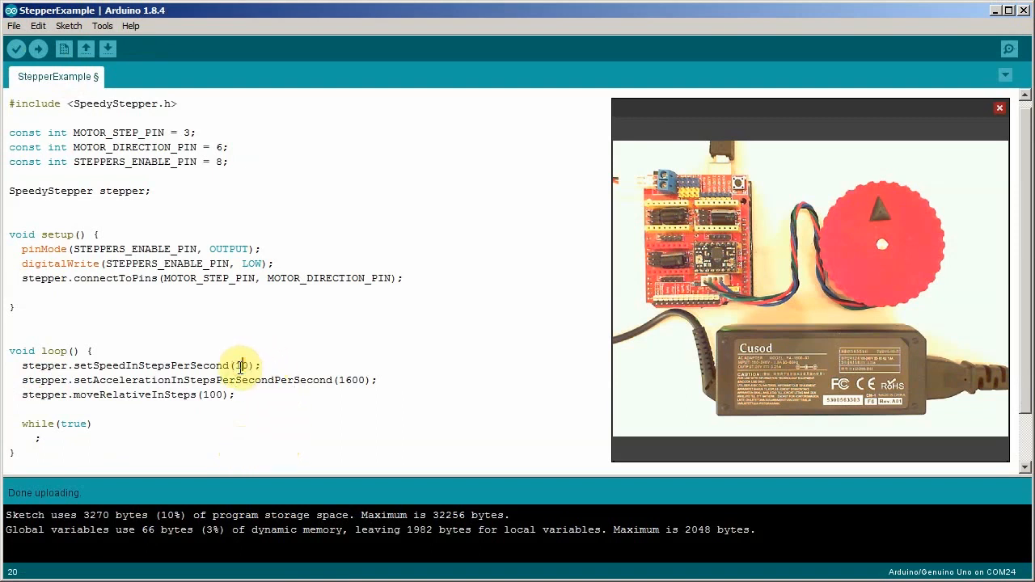
pyautogui.click(38, 50)
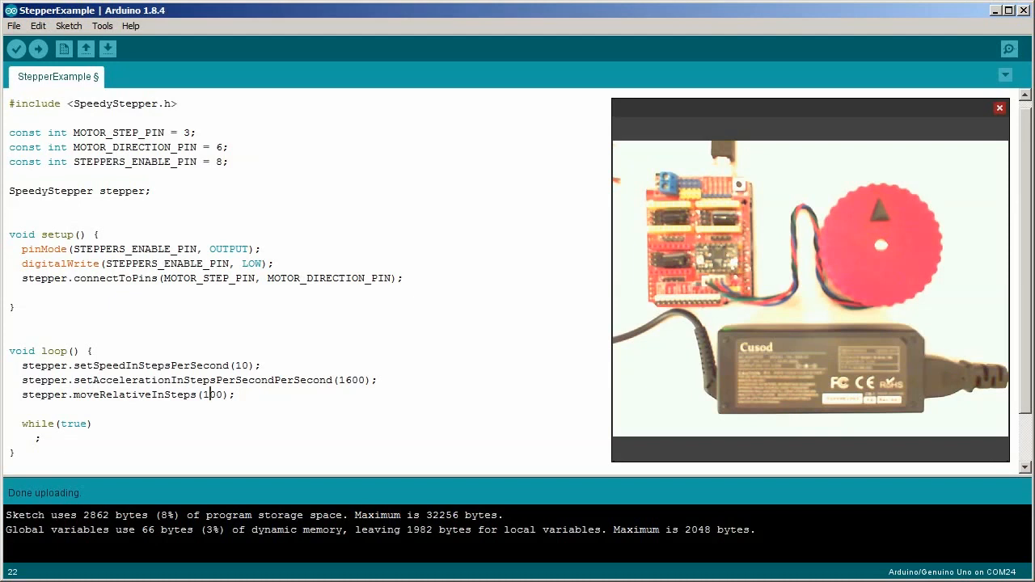
pyautogui.moveTo(290, 453)
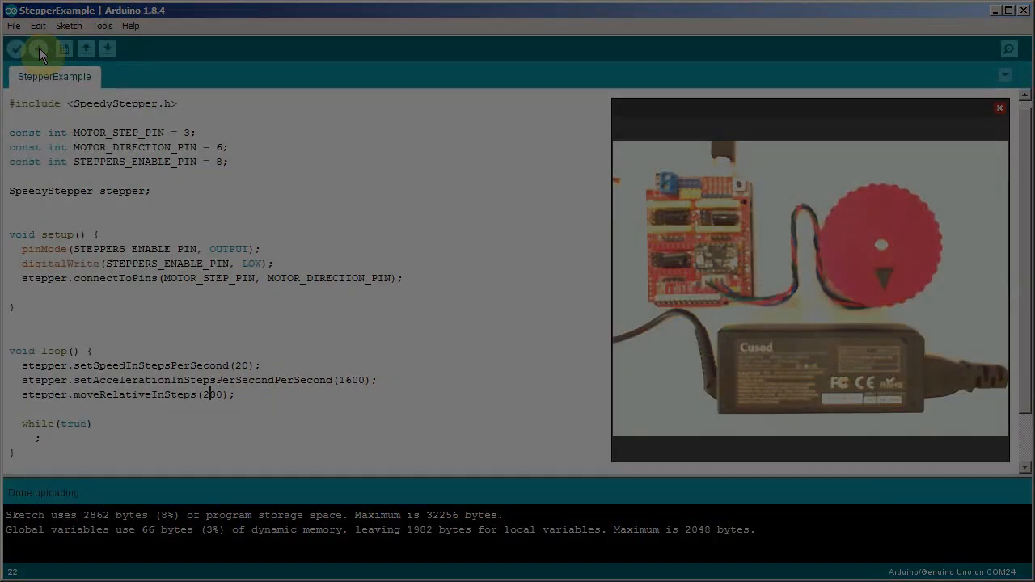
# - Upload the sketch with speed 160 and a single 200-step move
pyautogui.click(39, 49)
pyautogui.write('16')
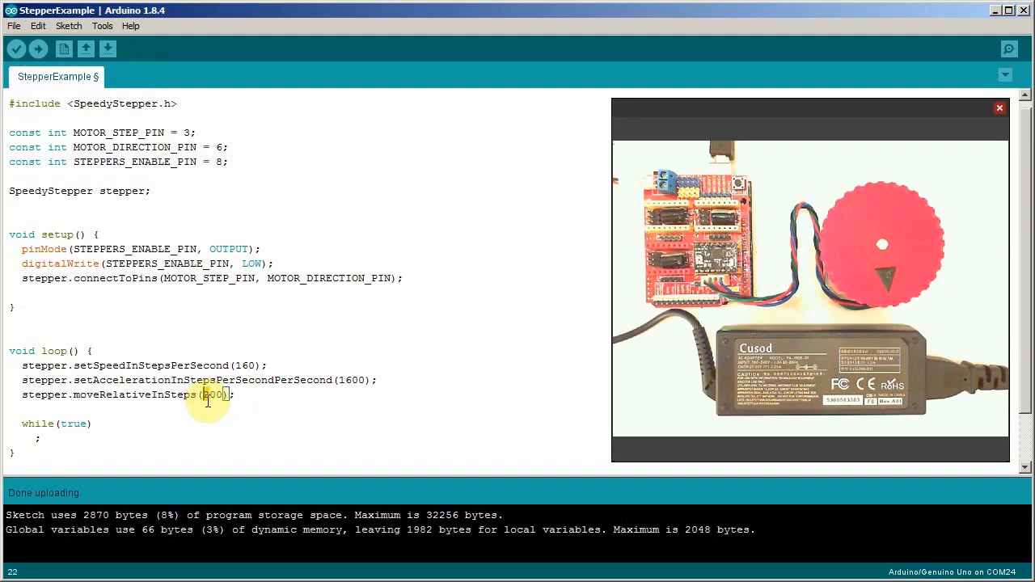
# - Change the move to 800 steps at 160 steps per second and upload it
pyautogui.write('3000')
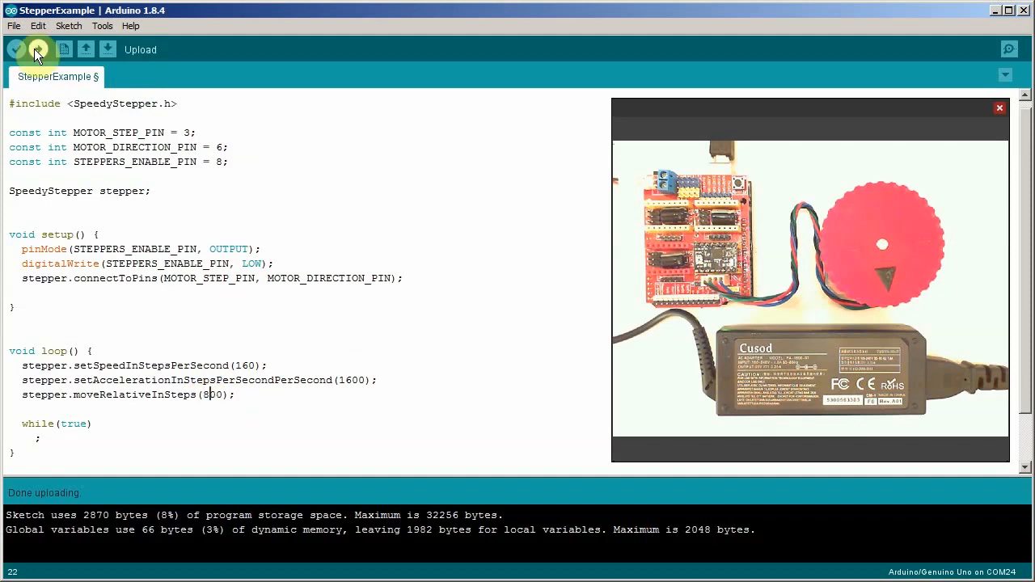
pyautogui.click(38, 49)
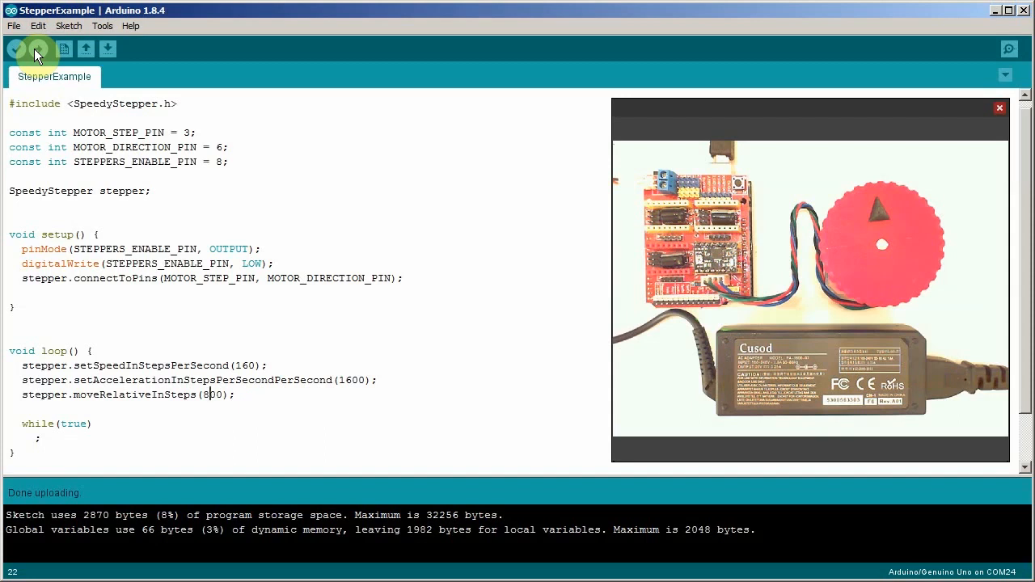
pyautogui.write('0')
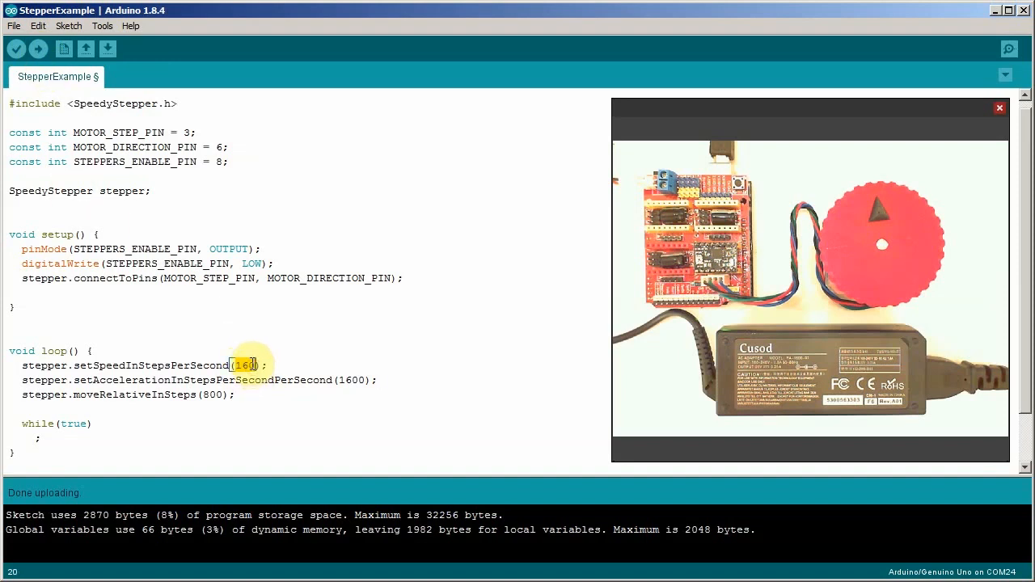
# - Set speed 4000, acceleration 8000, a 1600-step move, and add delay(500); after it
pyautogui.write('400')
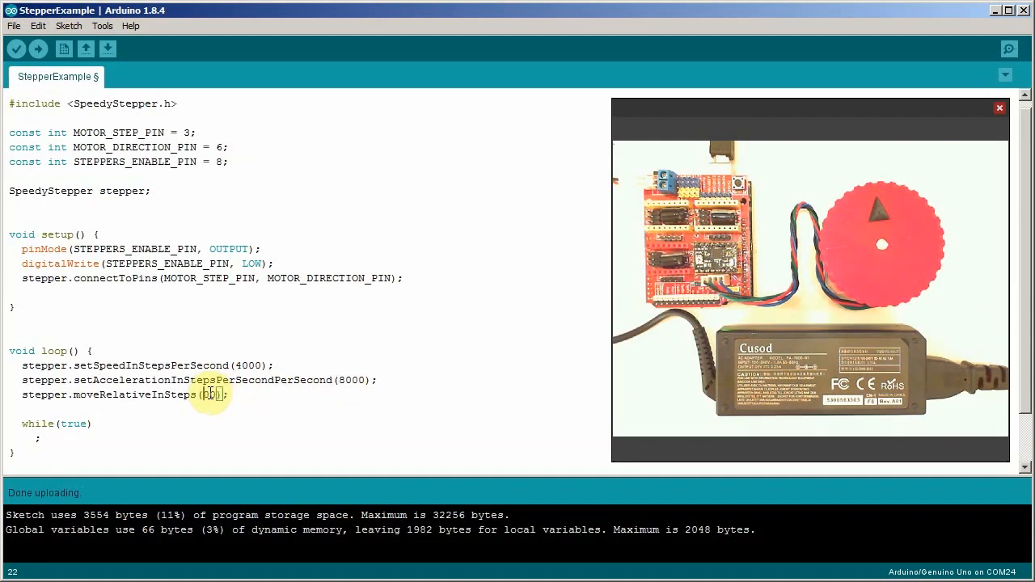
pyautogui.write('1600')
pyautogui.write('d')
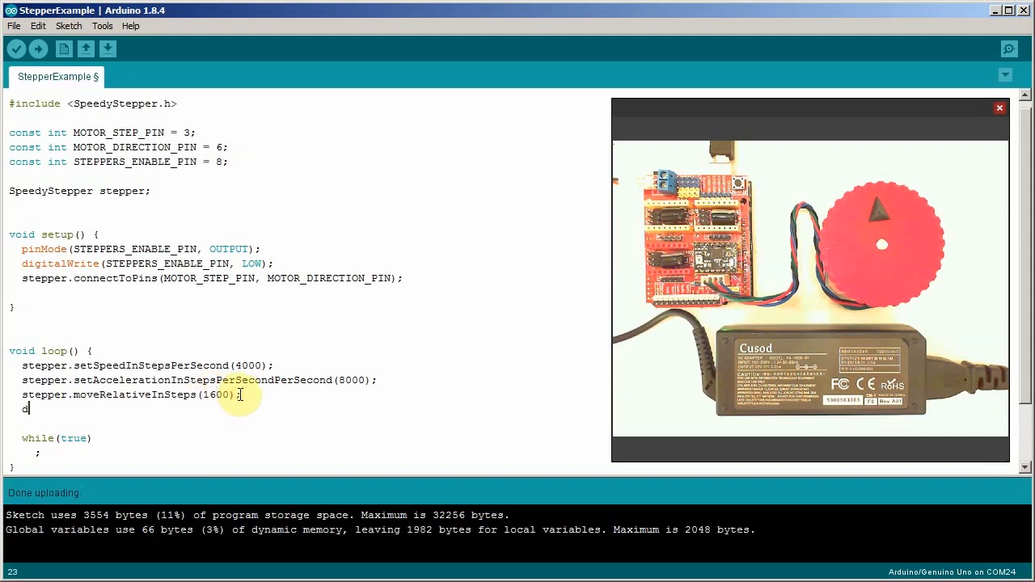
pyautogui.write('elay(5')
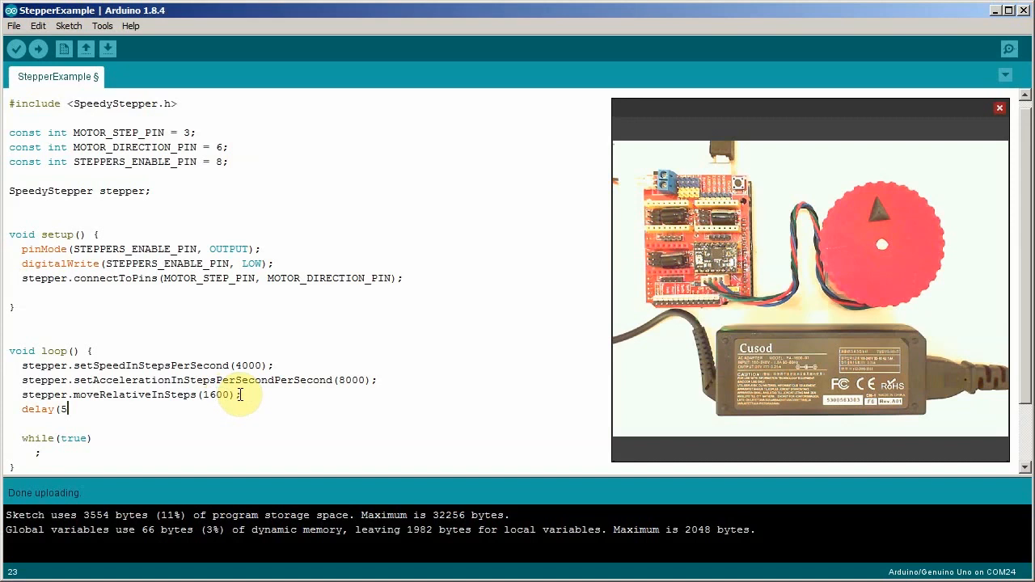
pyautogui.write('00);')
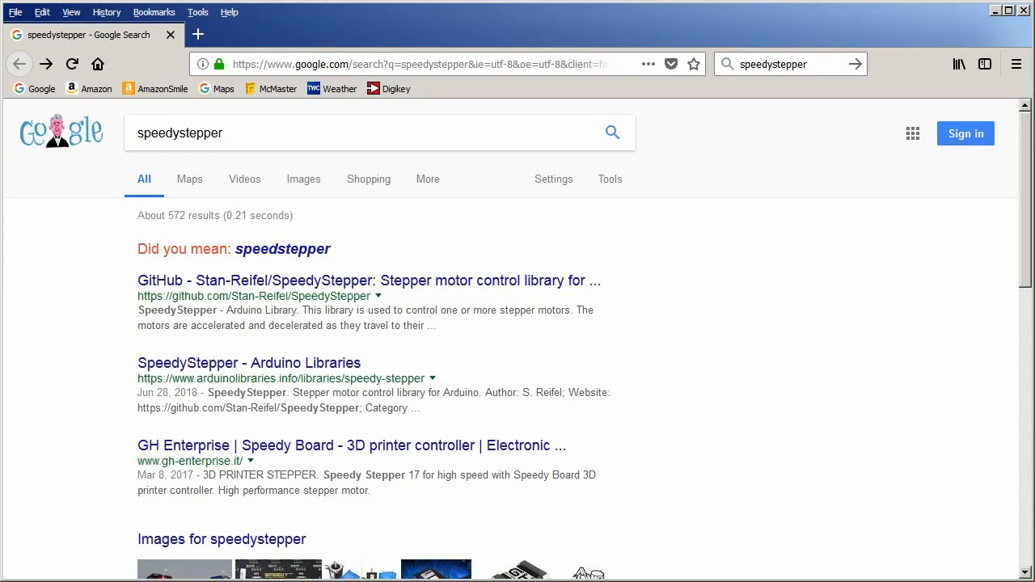
pyautogui.moveTo(190, 178)
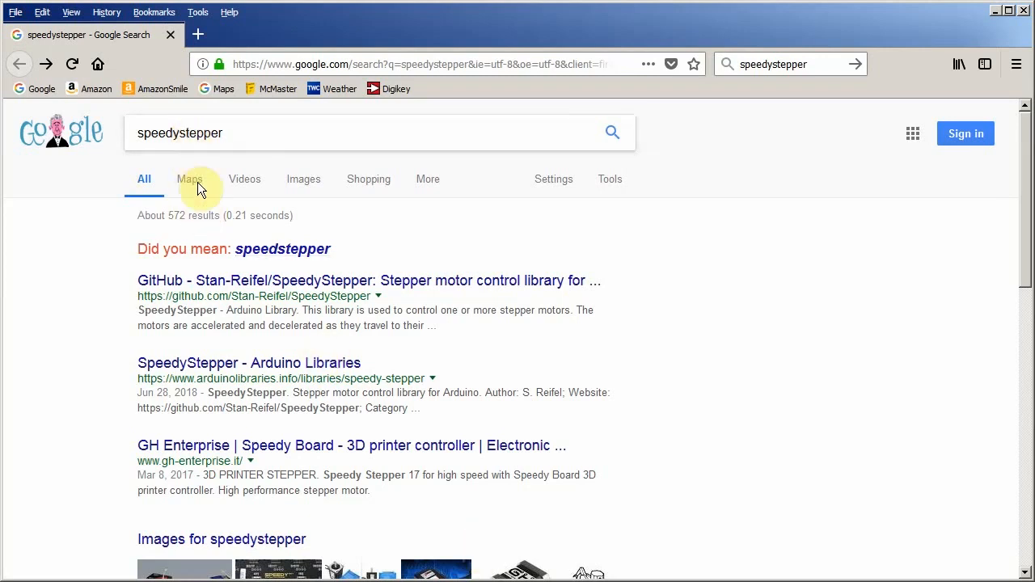
# - Open the Stan-Reifel/SpeedyStepper GitHub result and scroll down its file list
pyautogui.click(368, 281)
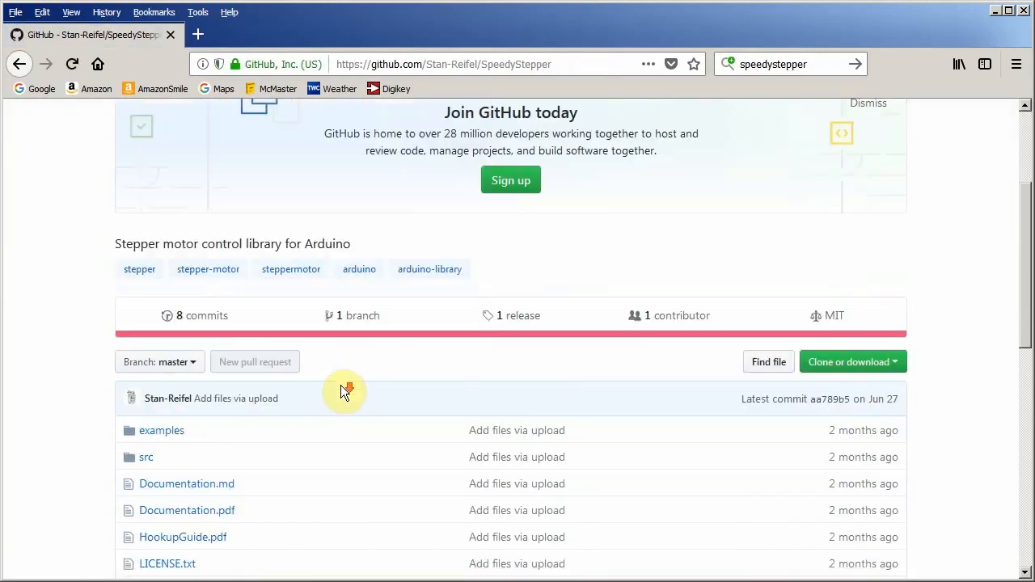
pyautogui.scroll(-3)
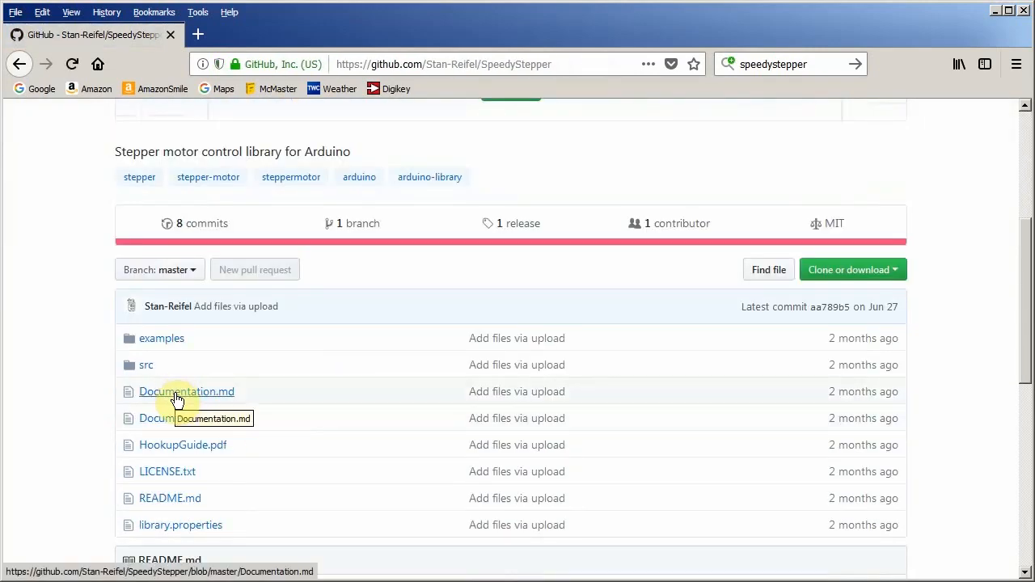
# - Open Documentation.md and scroll down to the 'Move one motor' code examples
pyautogui.click(186, 392)
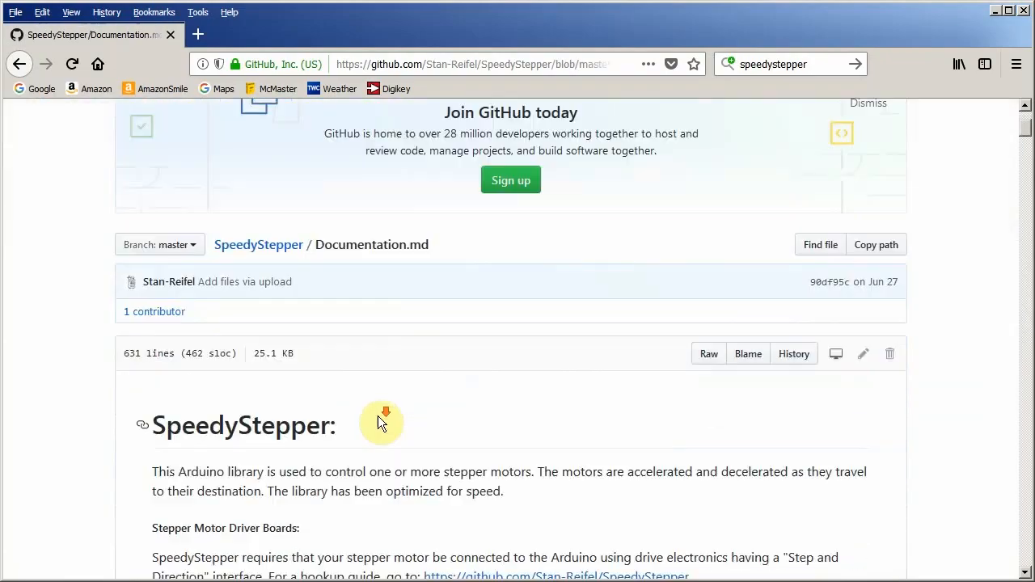
pyautogui.scroll(-3)
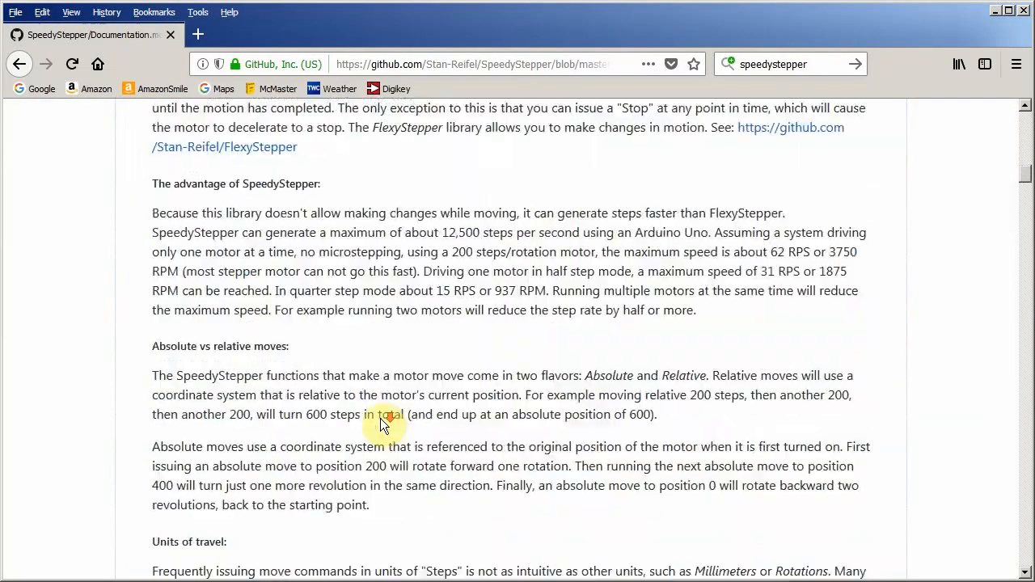
pyautogui.scroll(-3)
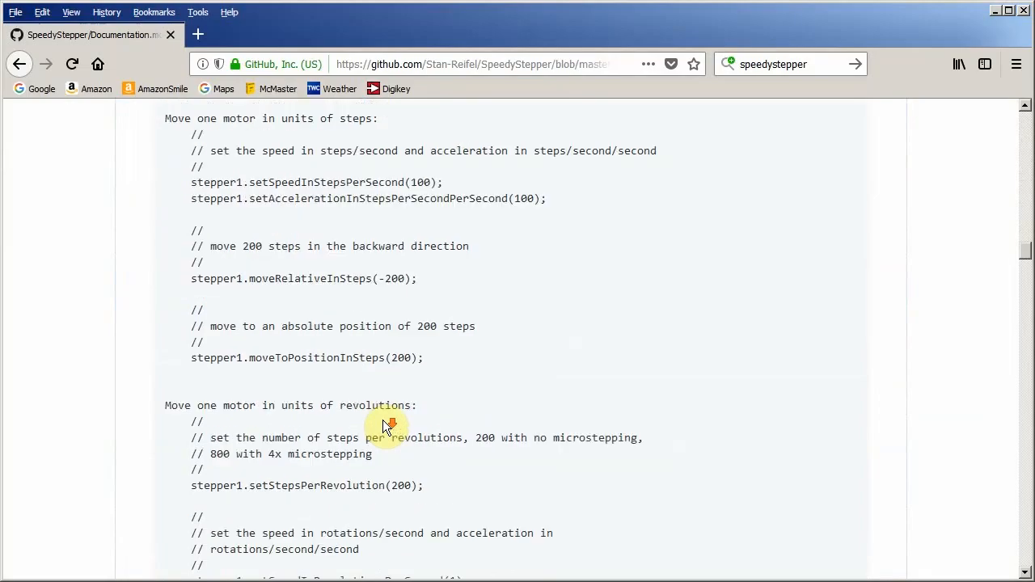
pyautogui.scroll(-3)
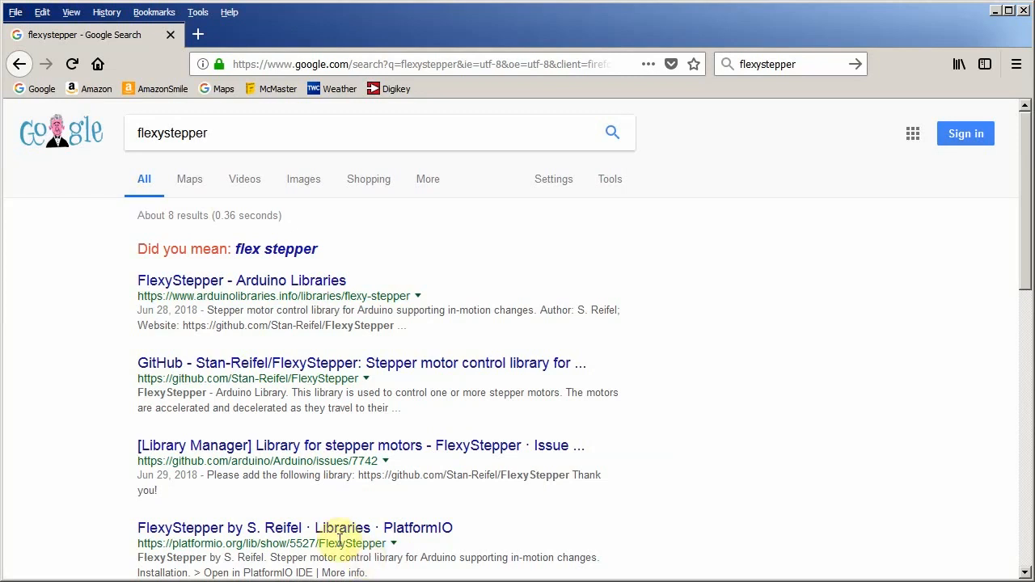
pyautogui.moveTo(235, 371)
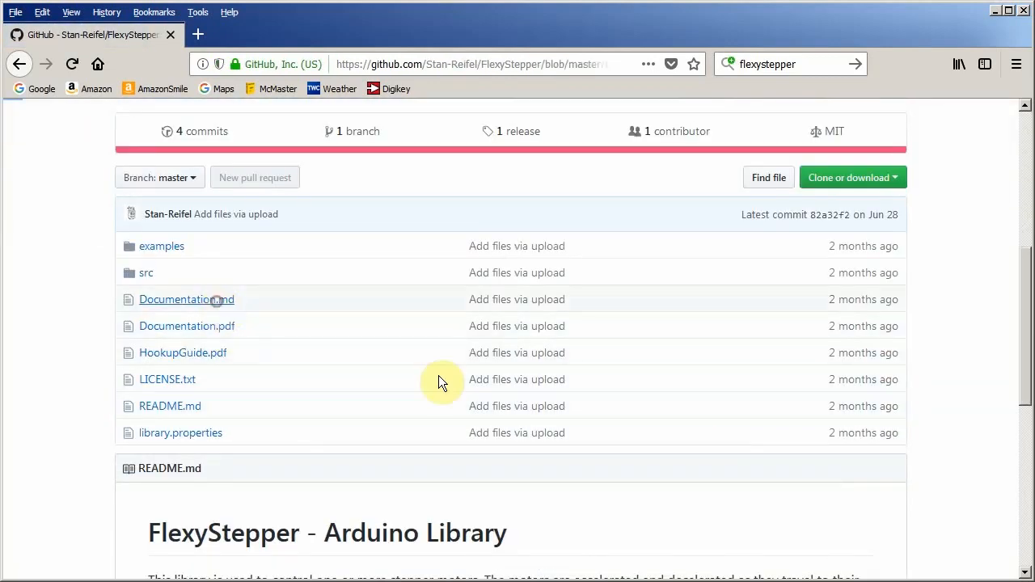
# - Open Documentation.md in the FlexyStepper GitHub repository
pyautogui.click(187, 300)
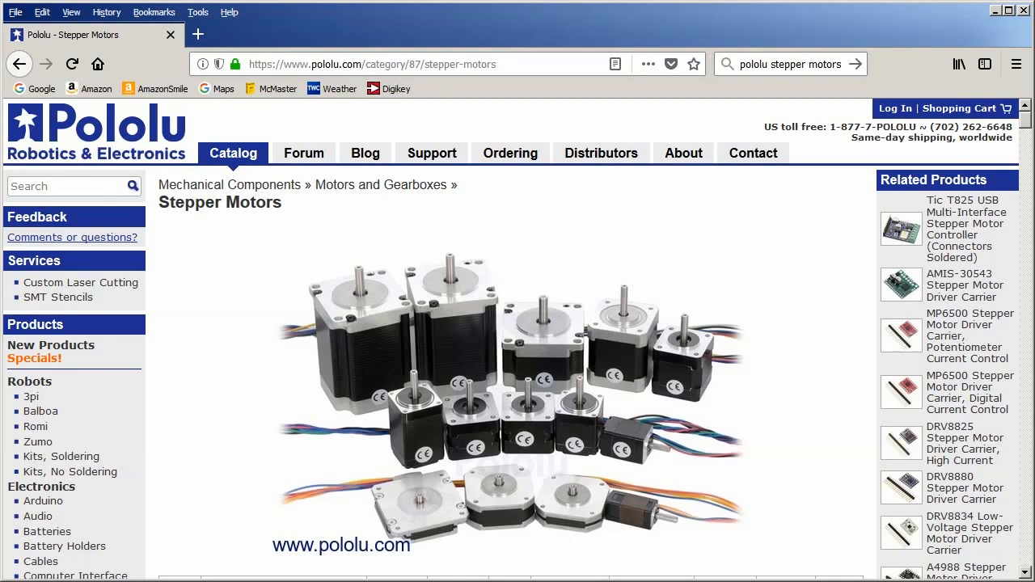
# - Scroll to the stepper motor specifications table and highlight motor #2690's voltage rating
pyautogui.scroll(-3)
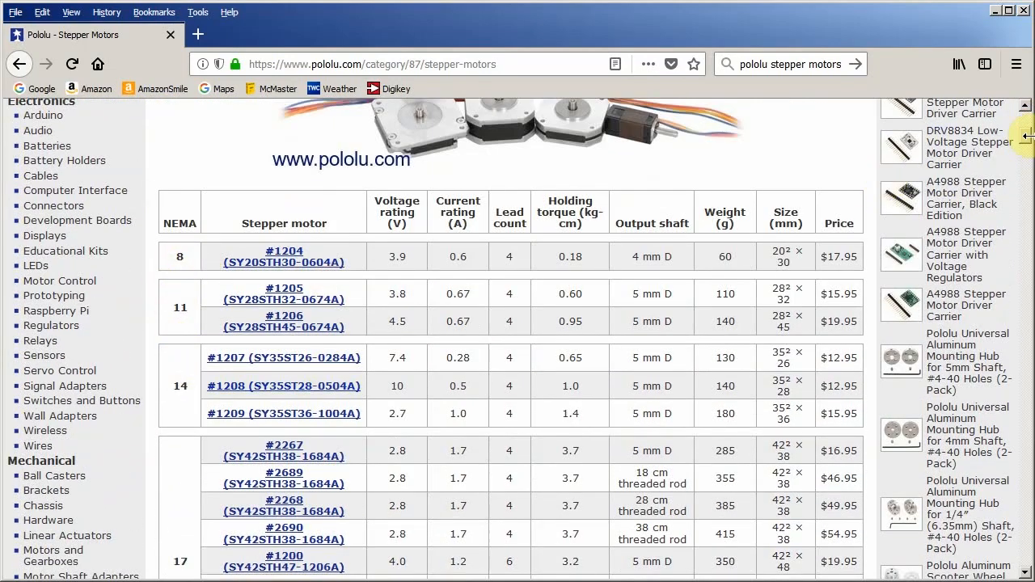
pyautogui.scroll(-3)
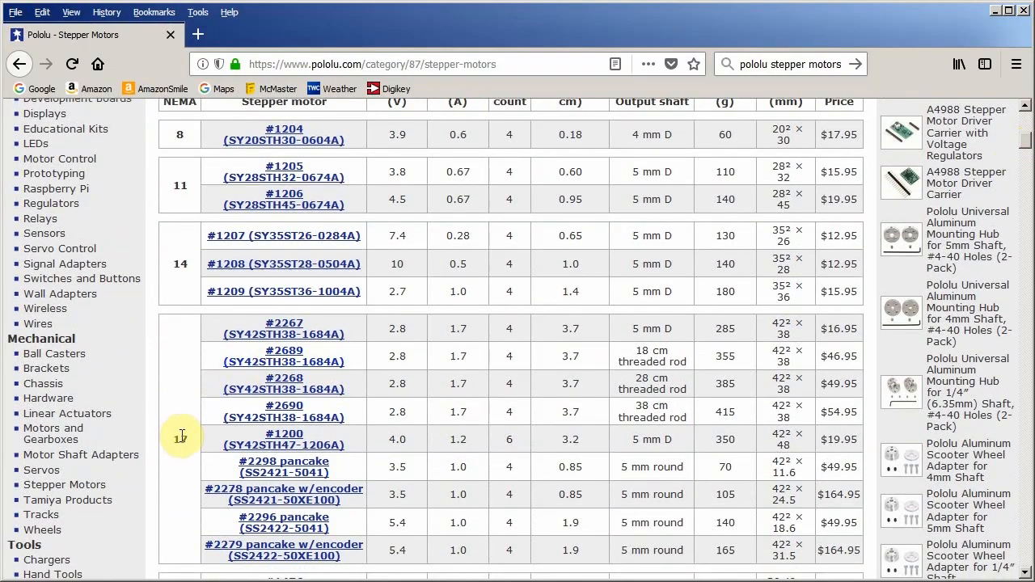
pyautogui.scroll(-3)
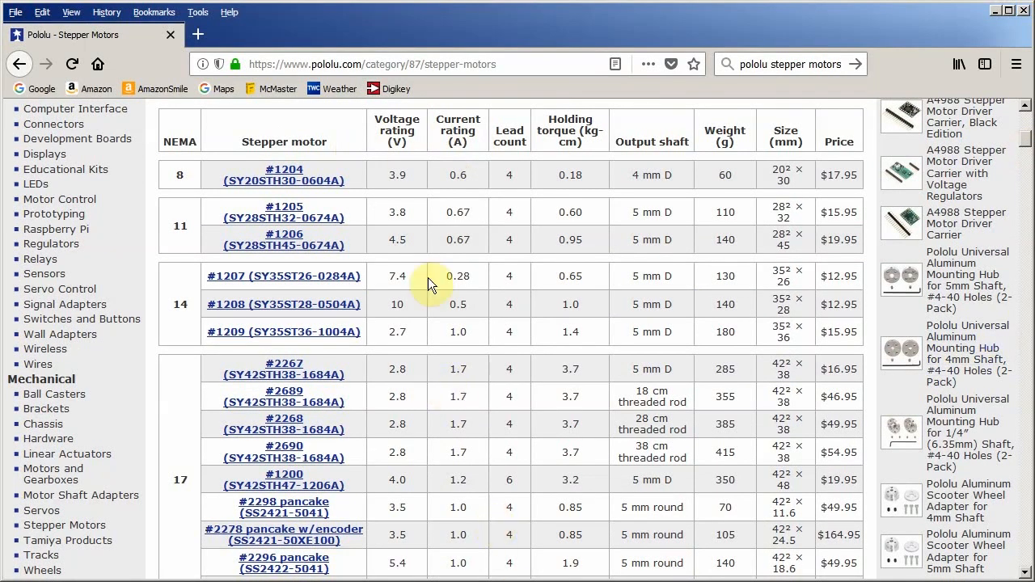
pyautogui.moveTo(456, 448)
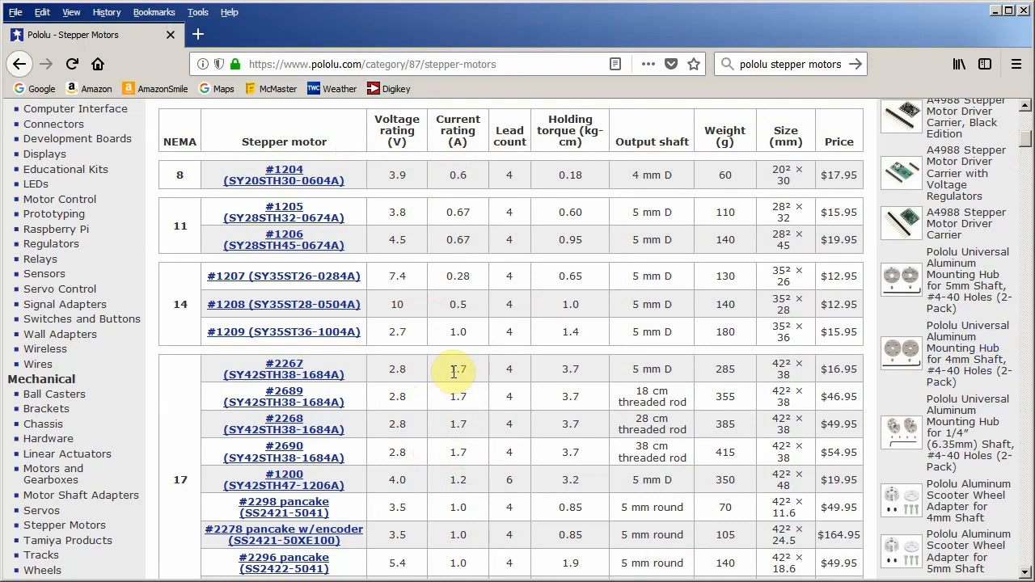
pyautogui.moveTo(457, 402)
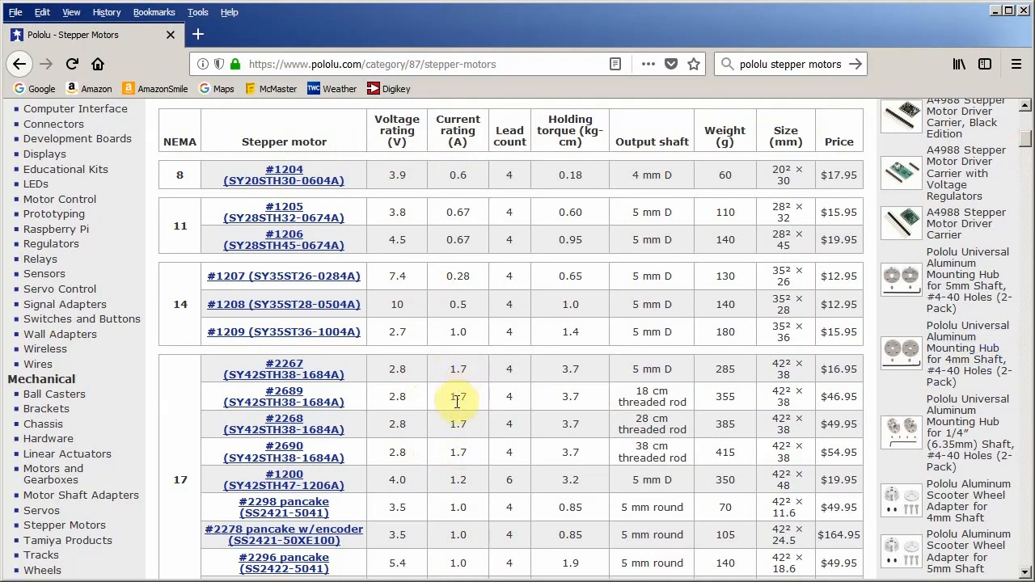
pyautogui.moveTo(473, 485)
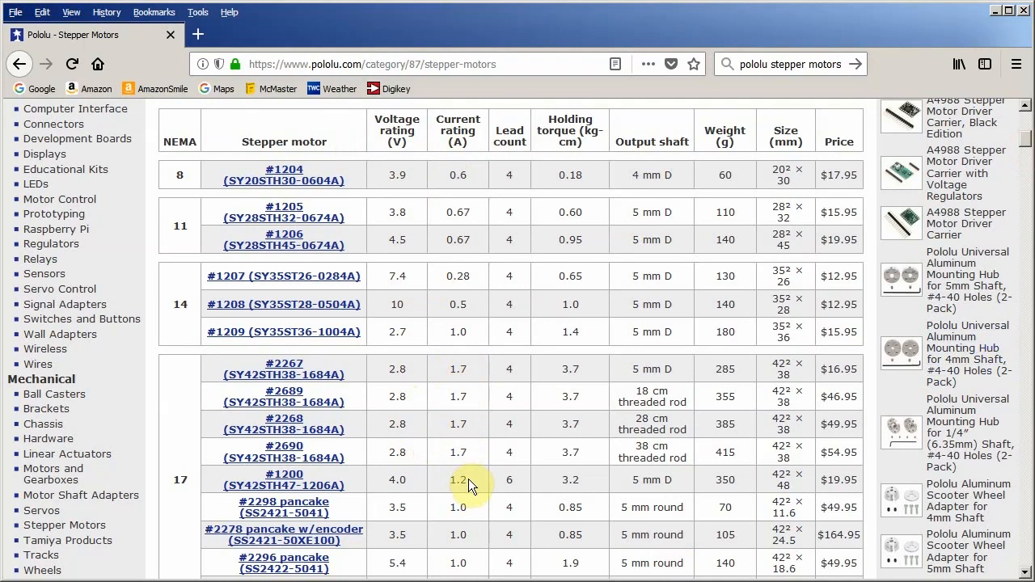
pyautogui.moveTo(472, 534)
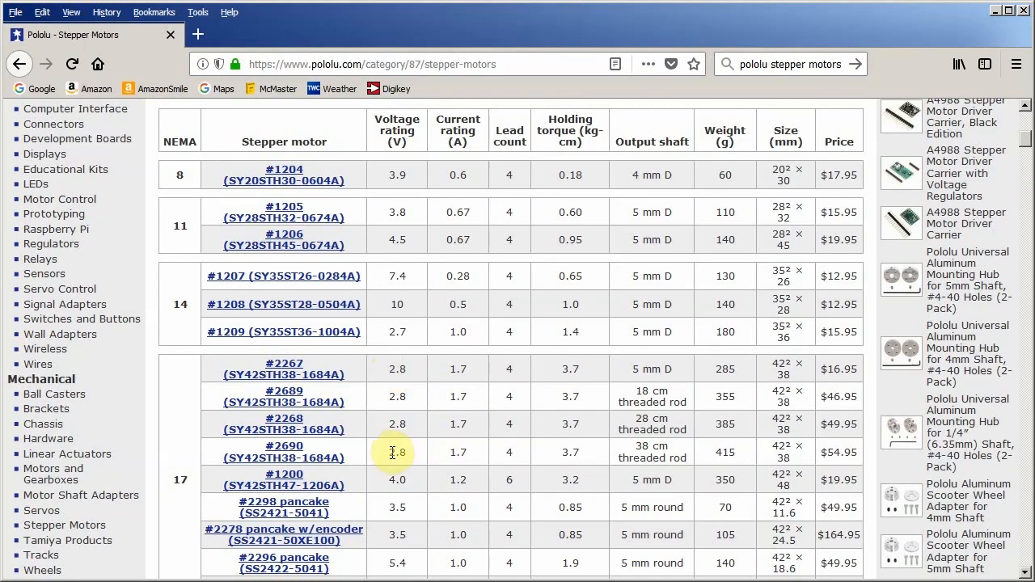
pyautogui.doubleClick(396, 453)
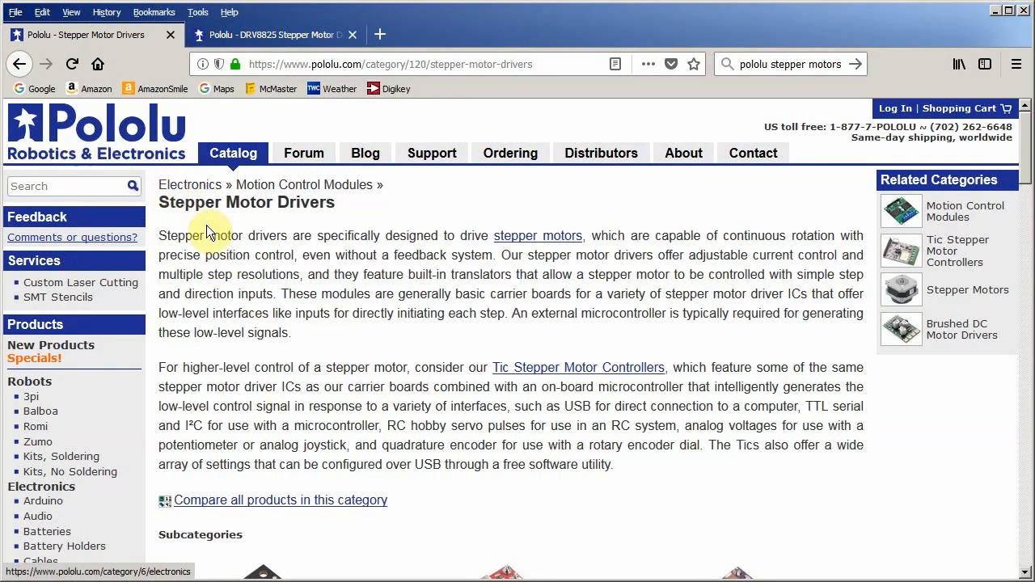
# - Scroll to Subcategories and open 'DRV8825 Stepper Motor Driver Carriers, High Current'
pyautogui.scroll(-3)
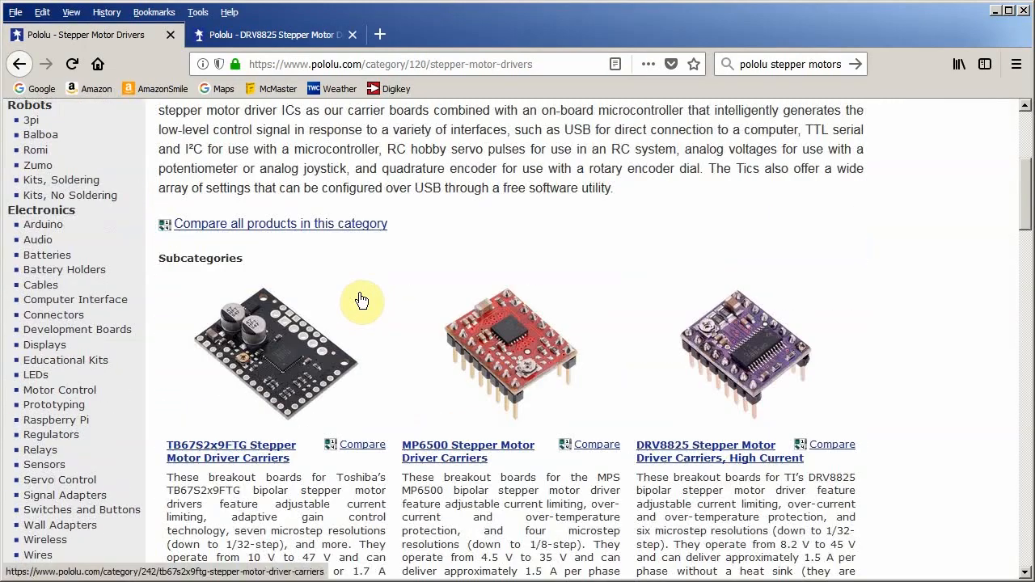
pyautogui.scroll(-3)
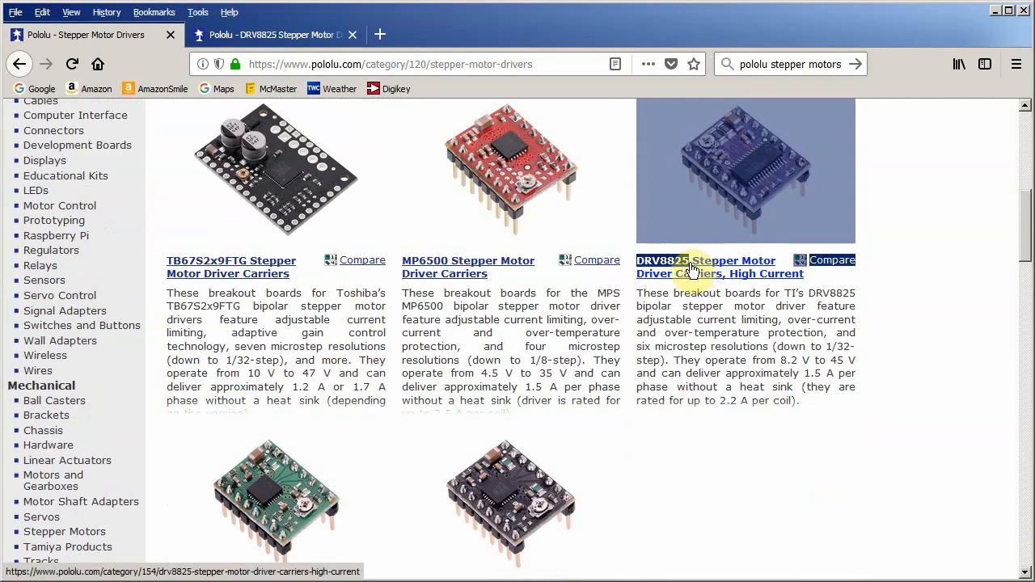
pyautogui.scroll(-3)
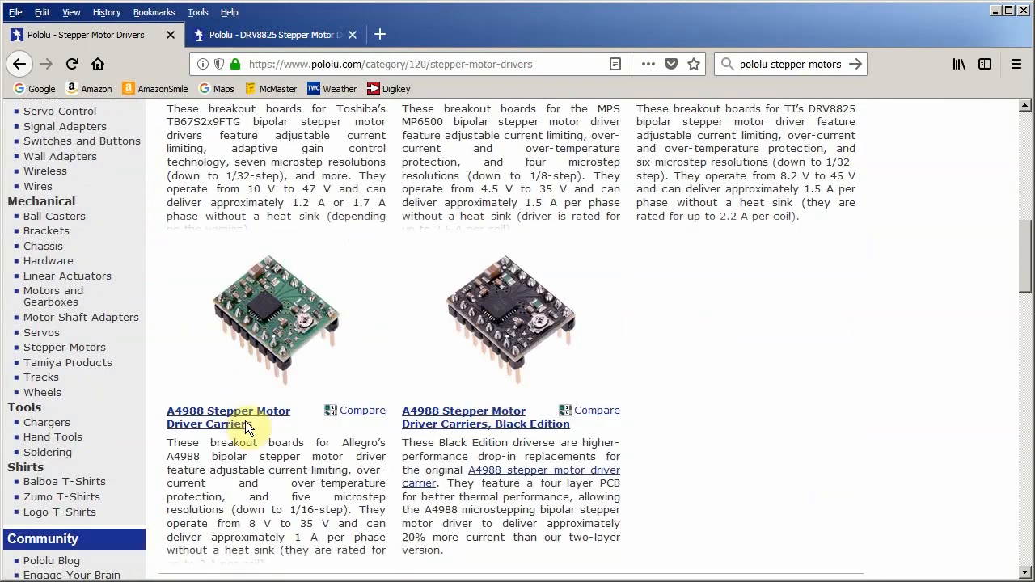
pyautogui.moveTo(226, 417)
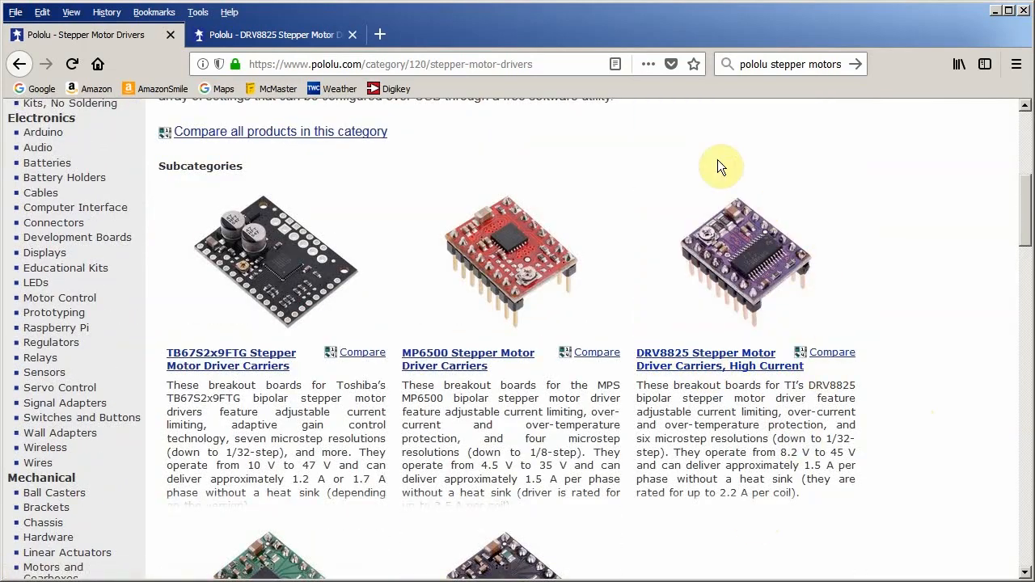
pyautogui.moveTo(793, 376)
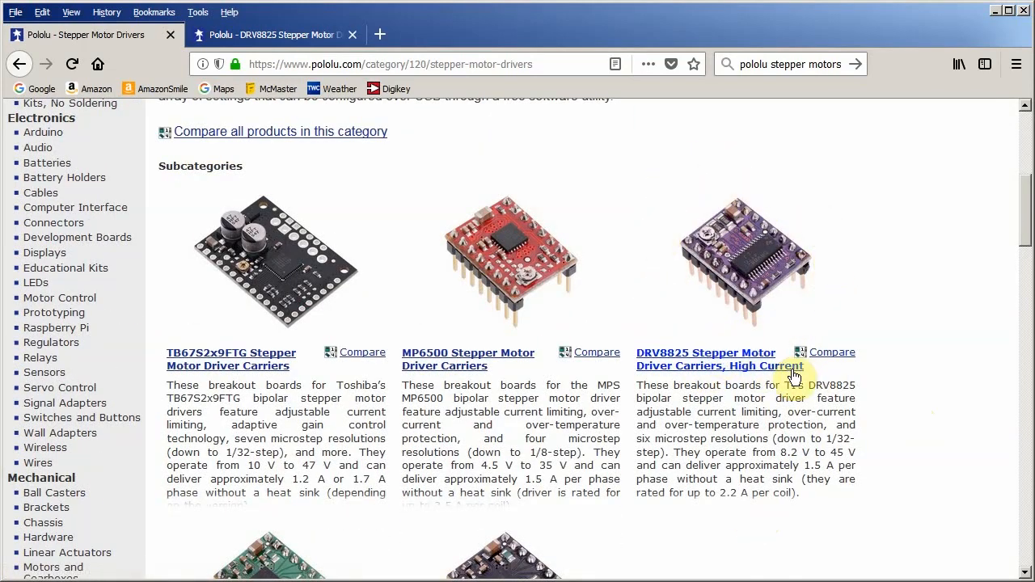
pyautogui.moveTo(796, 372)
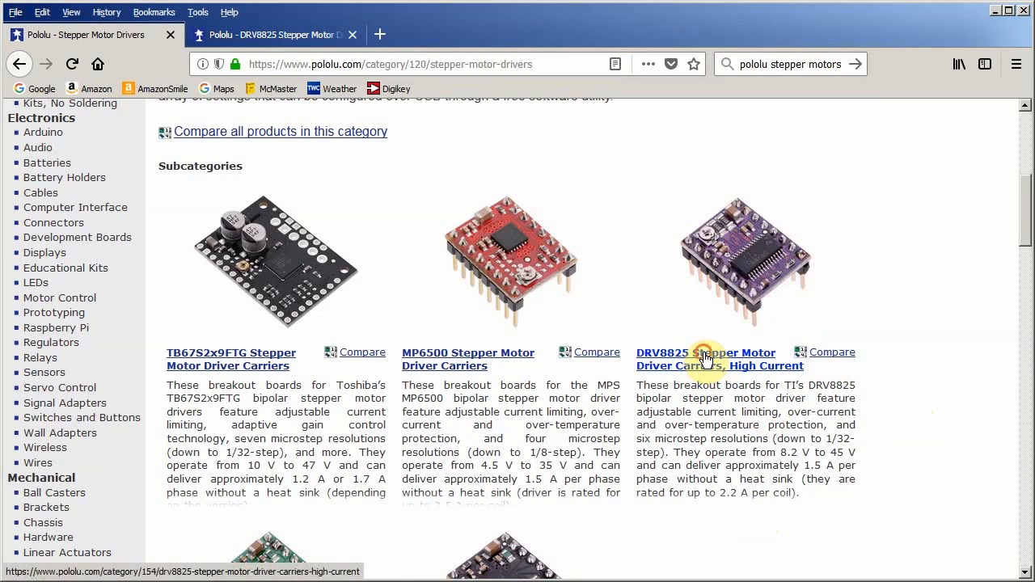
pyautogui.click(706, 359)
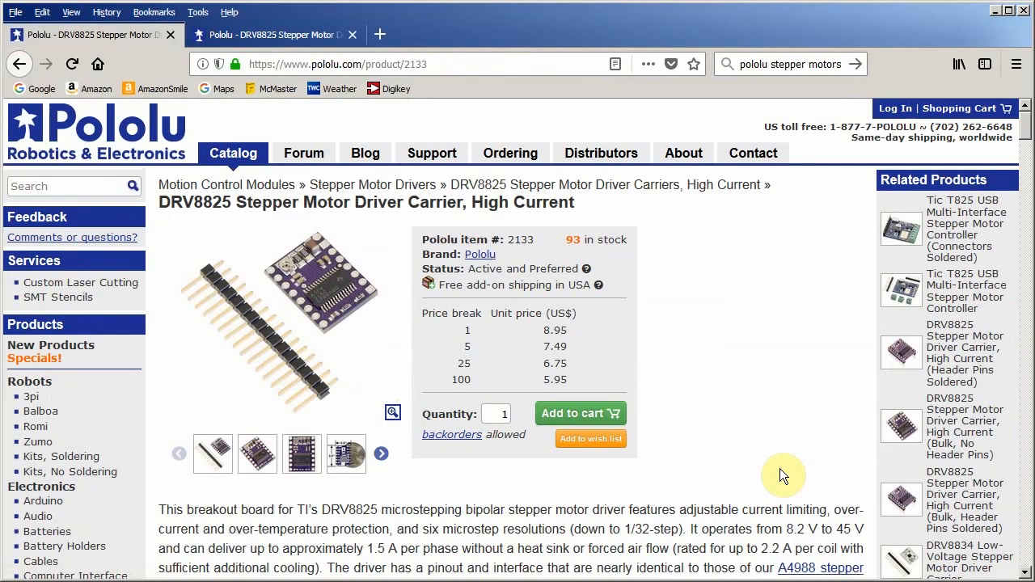
pyautogui.moveTo(366, 366)
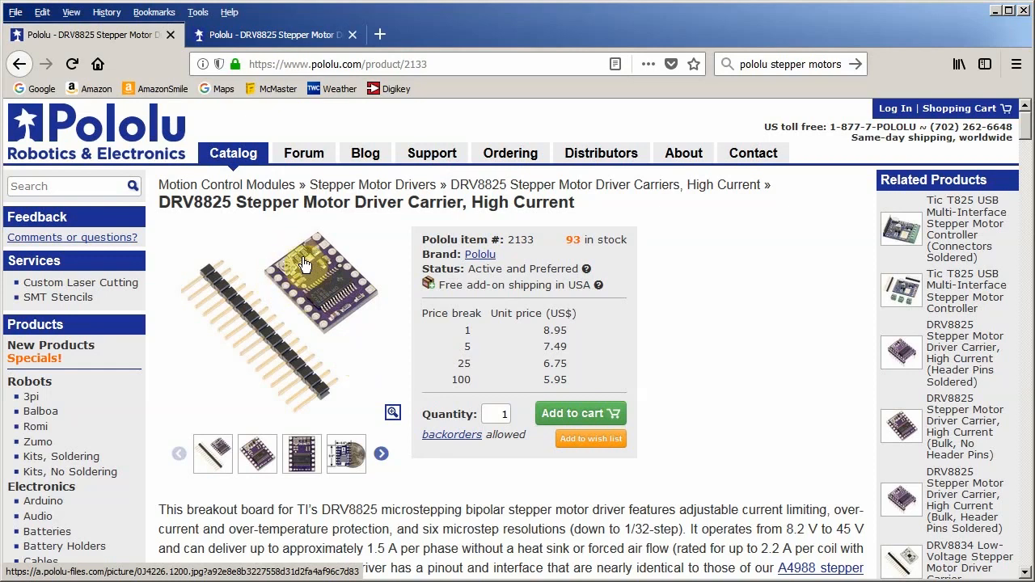
pyautogui.moveTo(279, 295)
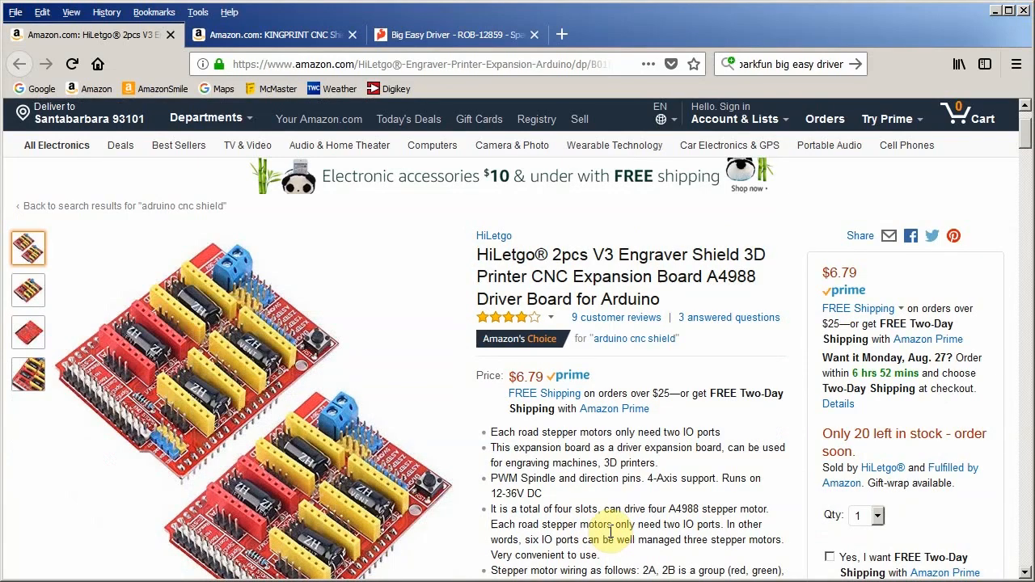
# - Switch to the KINGPRINT CNC Shield V3.0 tab, then to the SparkFun Big Easy Driver tab
pyautogui.click(270, 34)
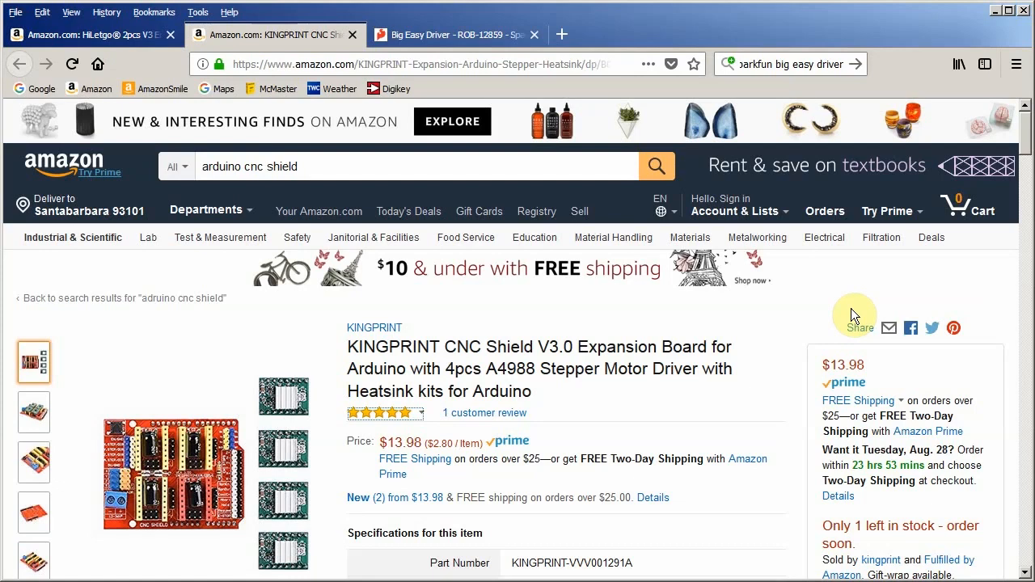
pyautogui.click(453, 35)
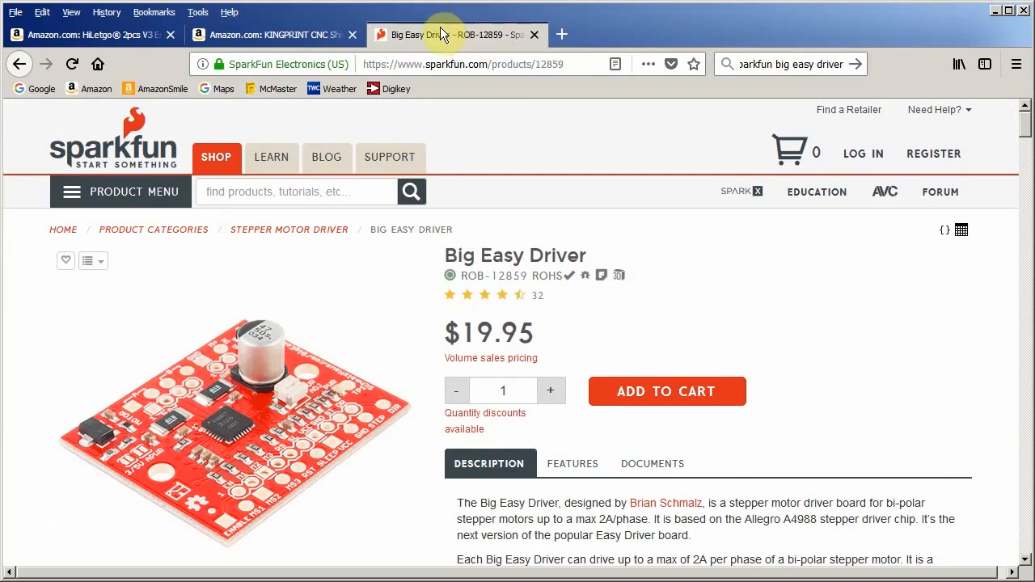
pyautogui.moveTo(328, 372)
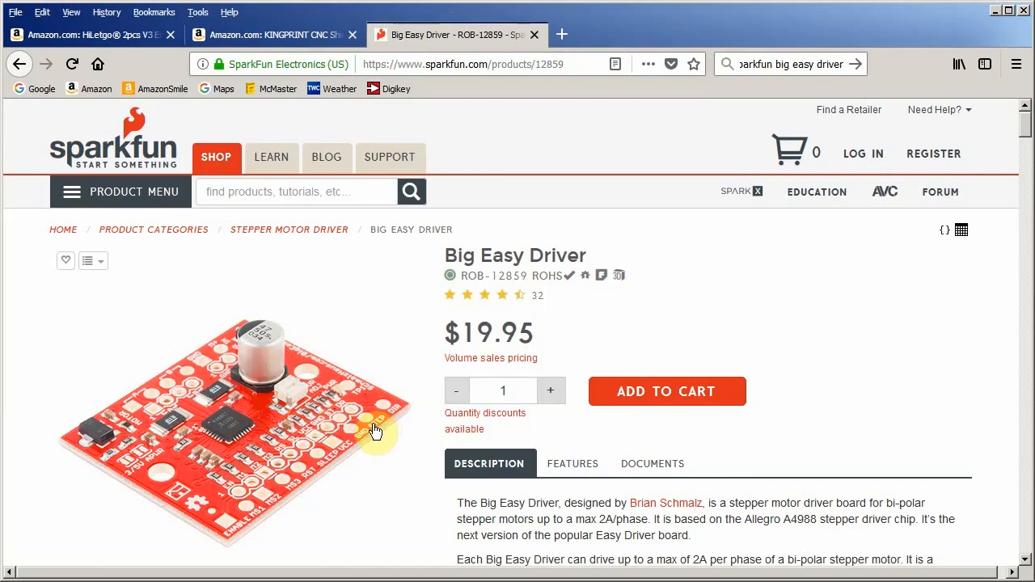
pyautogui.moveTo(408, 447)
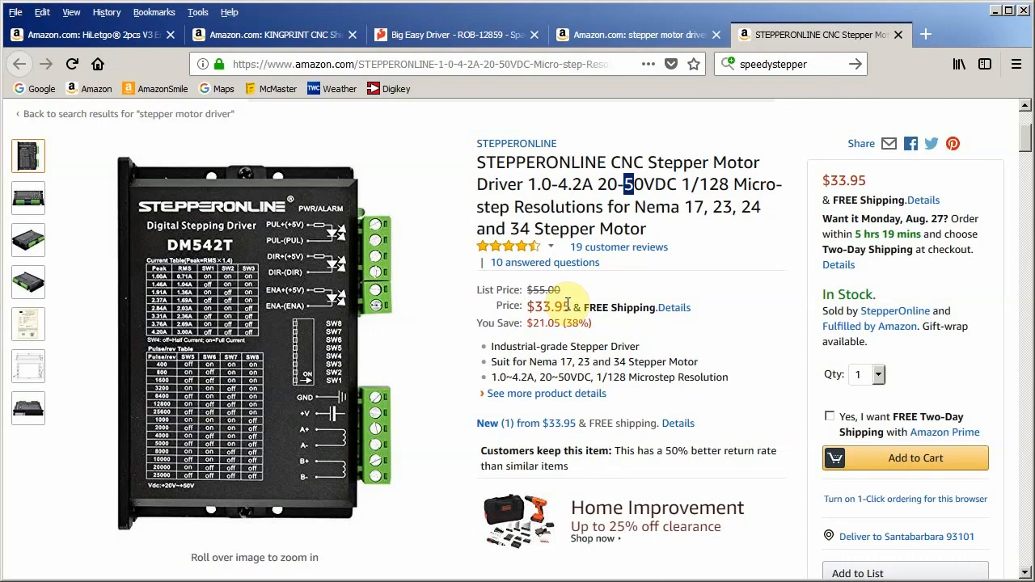
pyautogui.moveTo(409, 185)
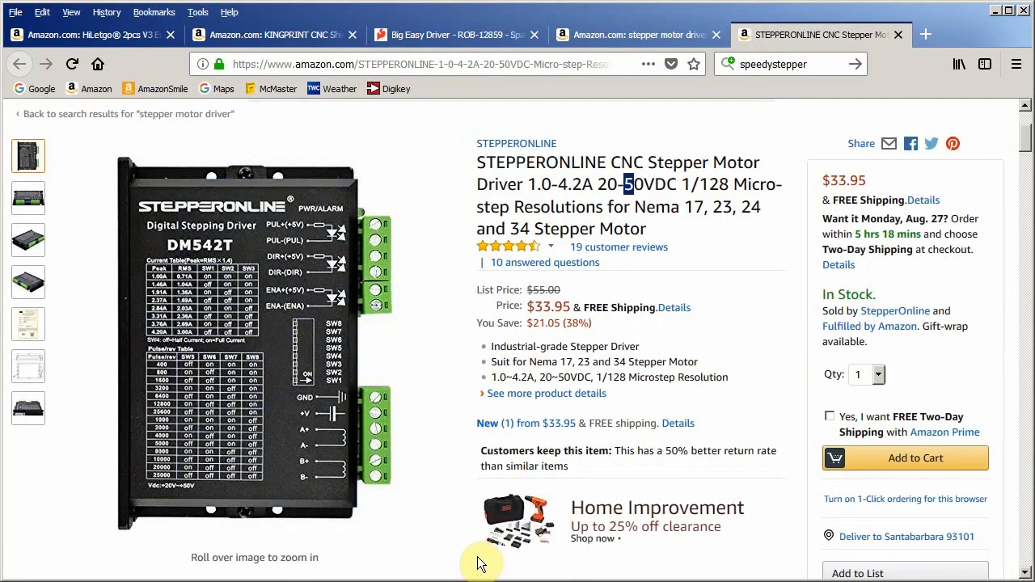
pyautogui.moveTo(659, 576)
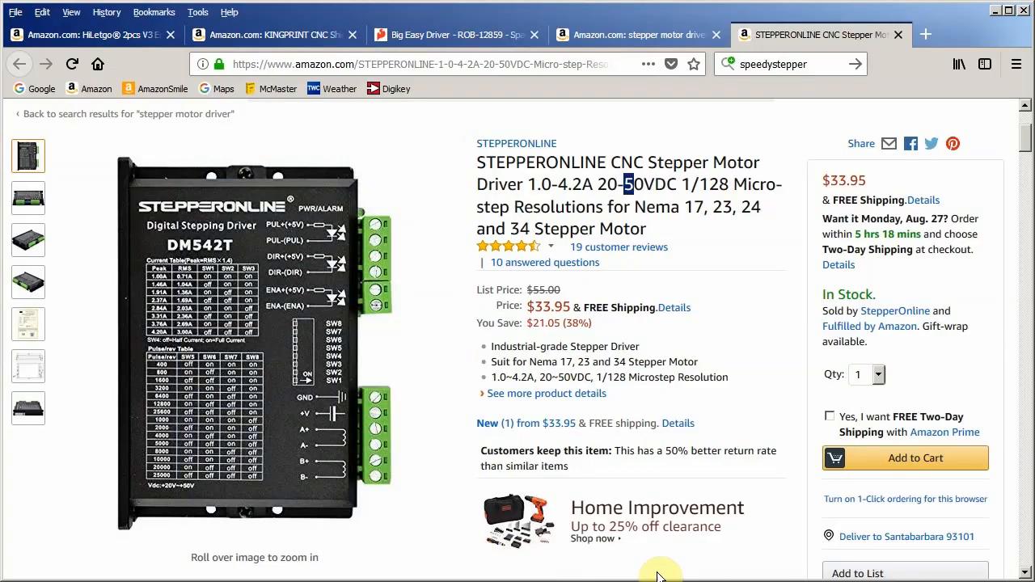